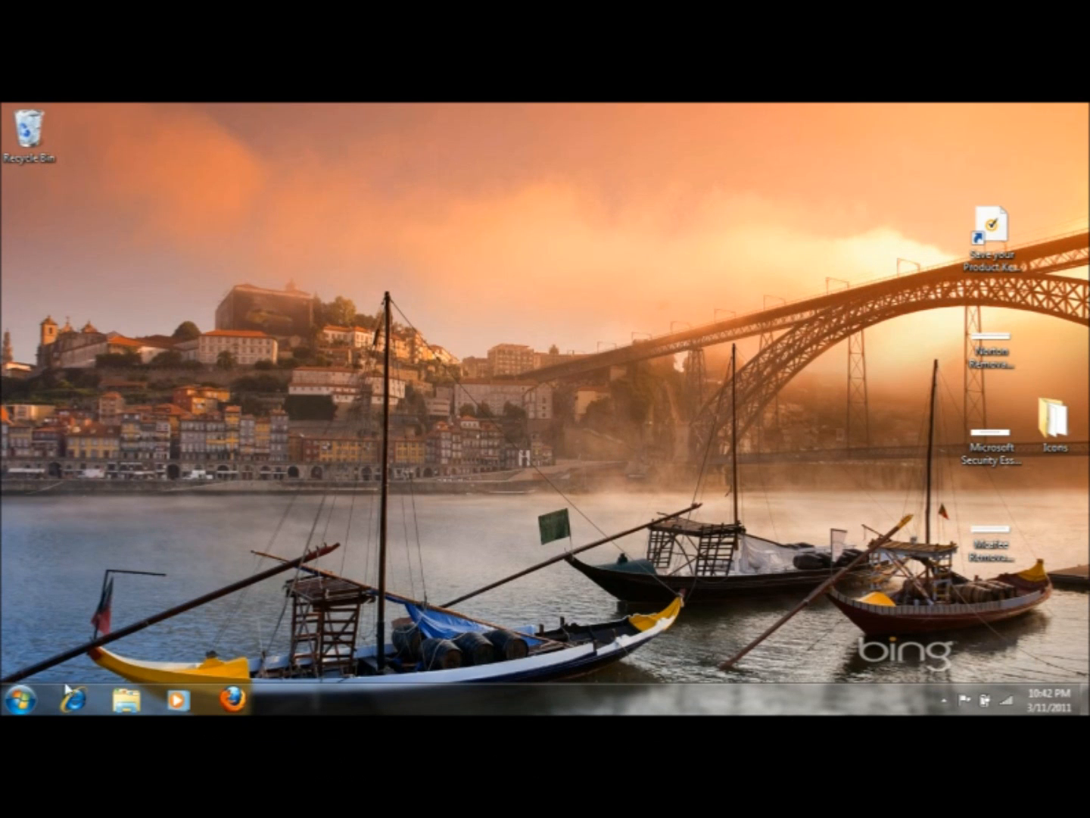
Step: Open Control Panel from the Windows 7 Start menu
click(15, 696)
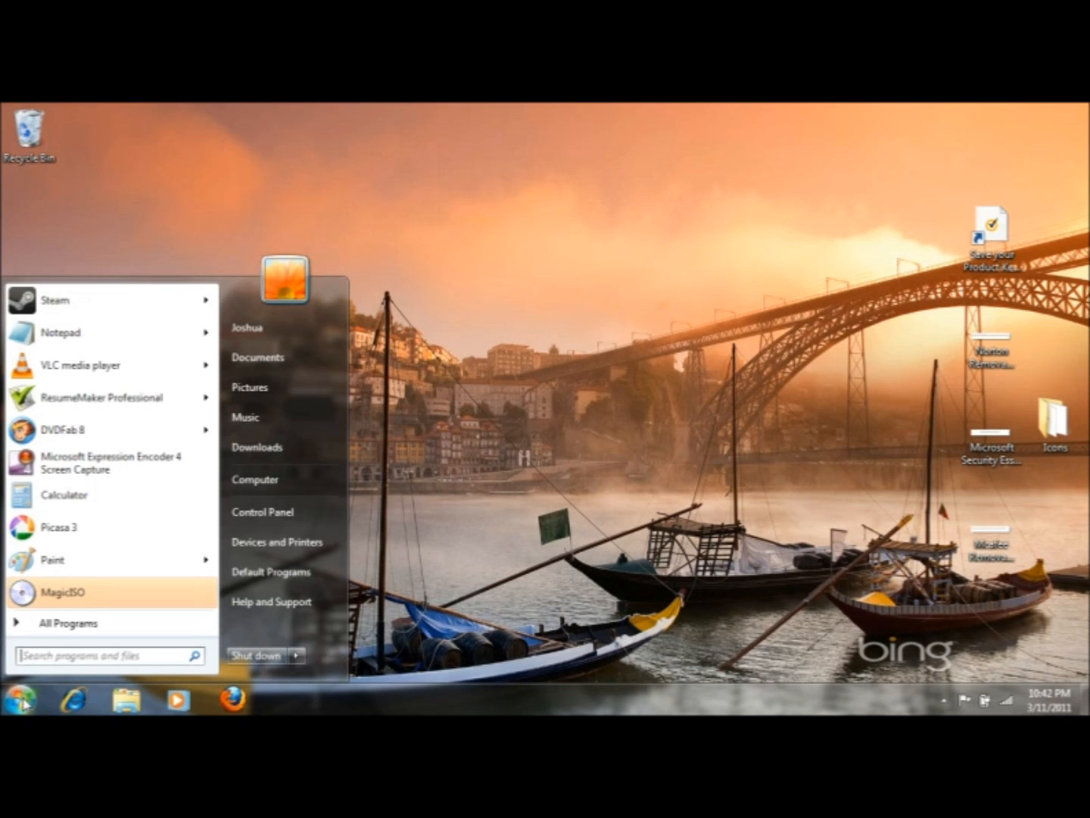
mouse_move(265, 522)
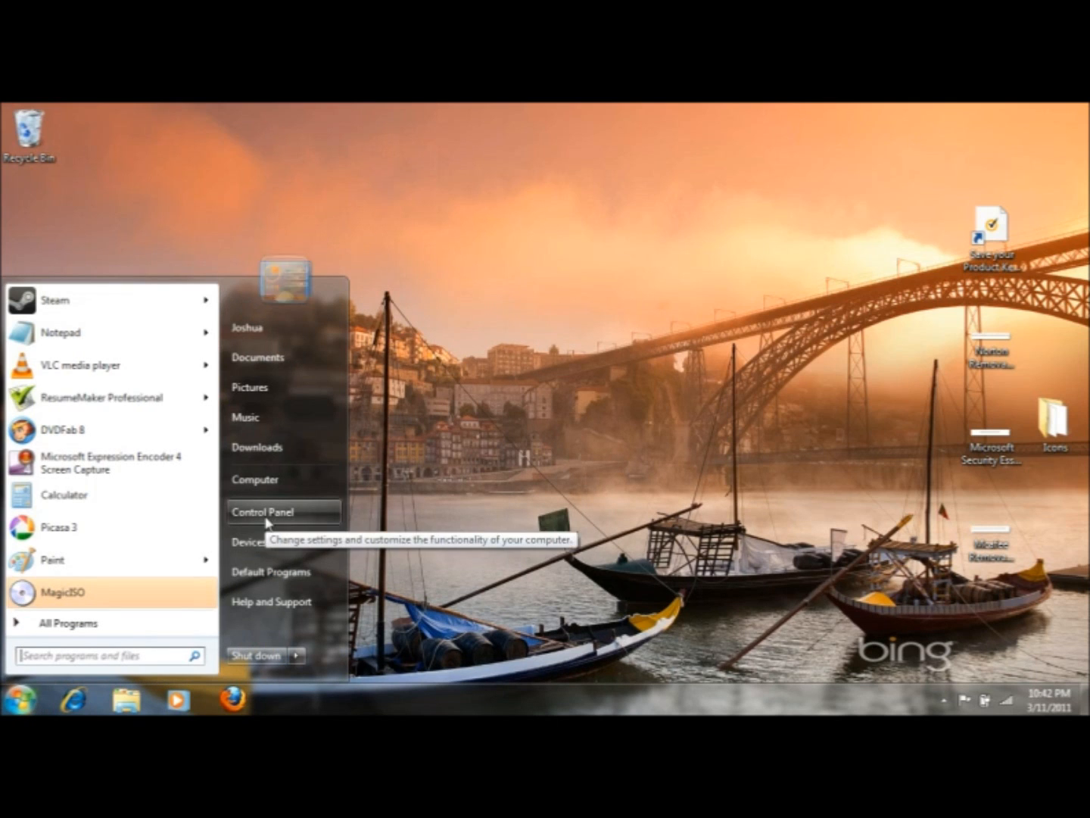
click(264, 512)
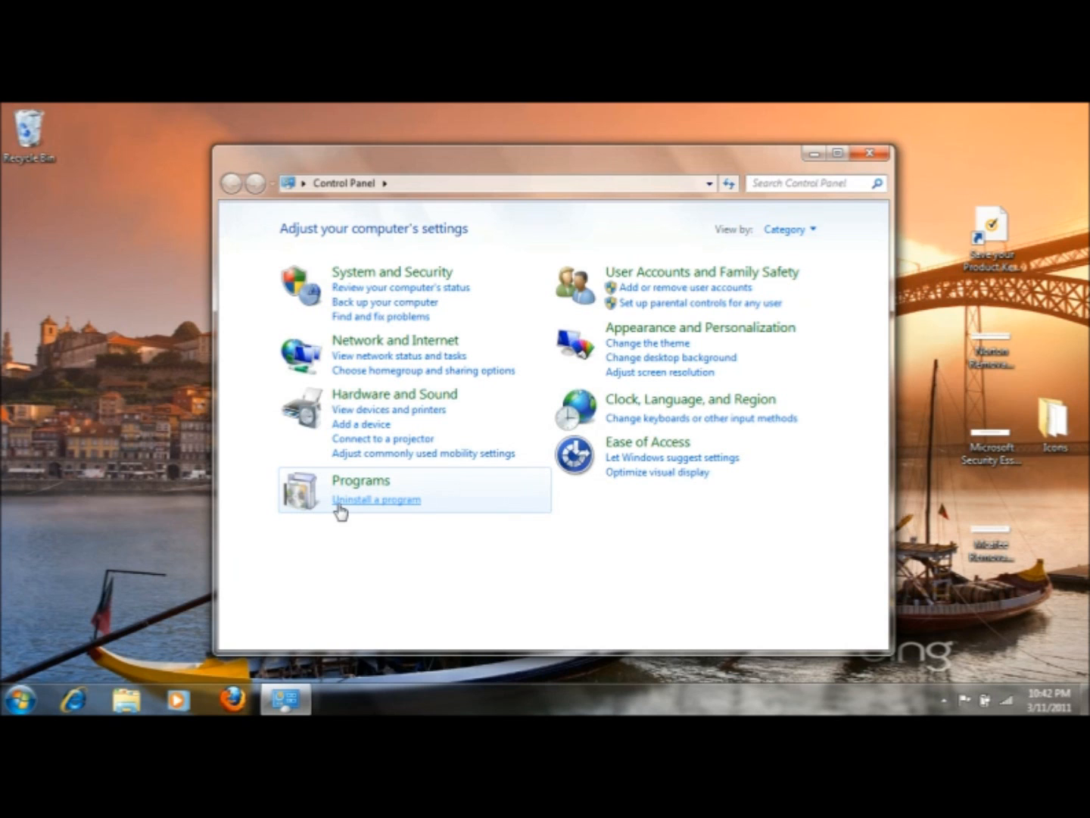
Step: Open 'Uninstall a program', scroll the list, and select the NVIDIA 3D Vision Driver entry
click(376, 500)
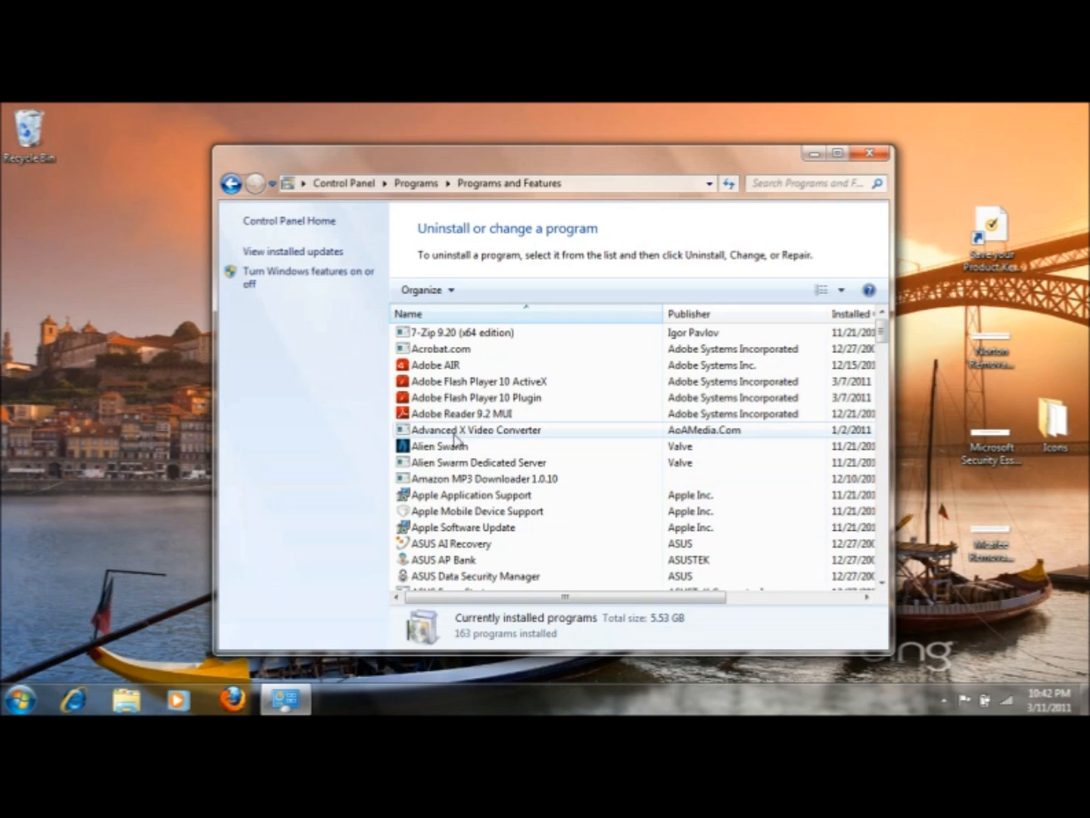
scroll(down, 3)
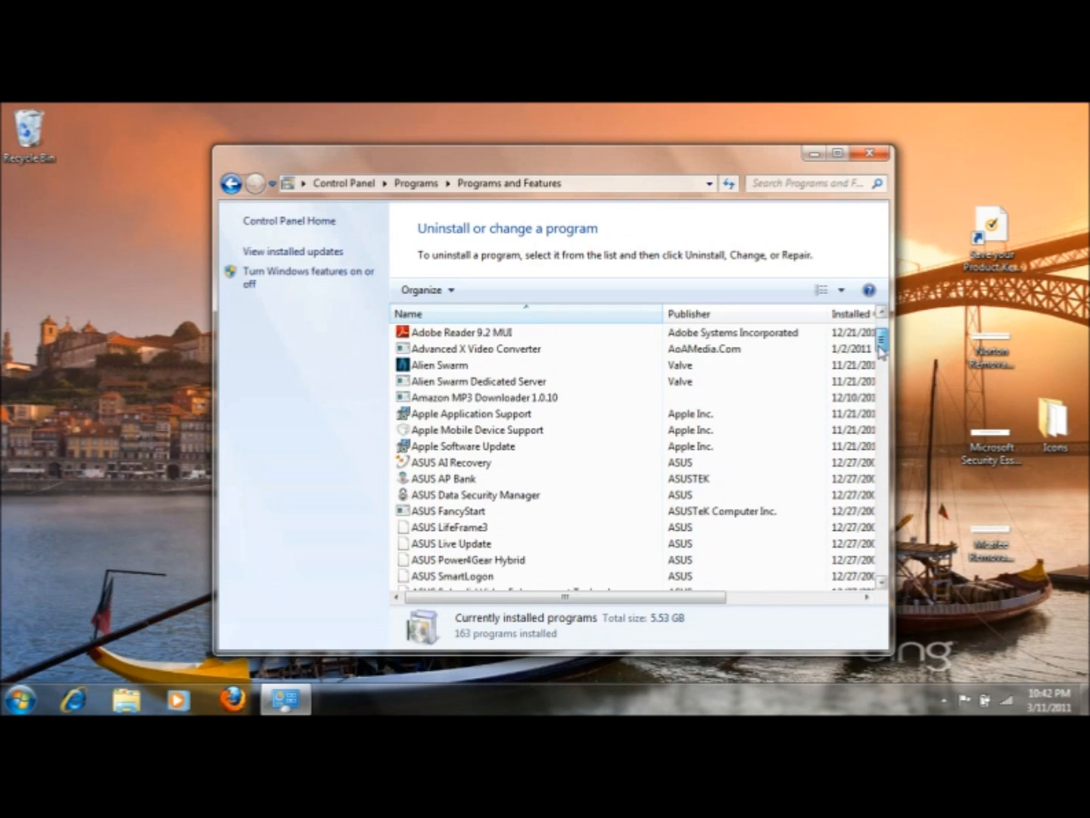
scroll(down, 3)
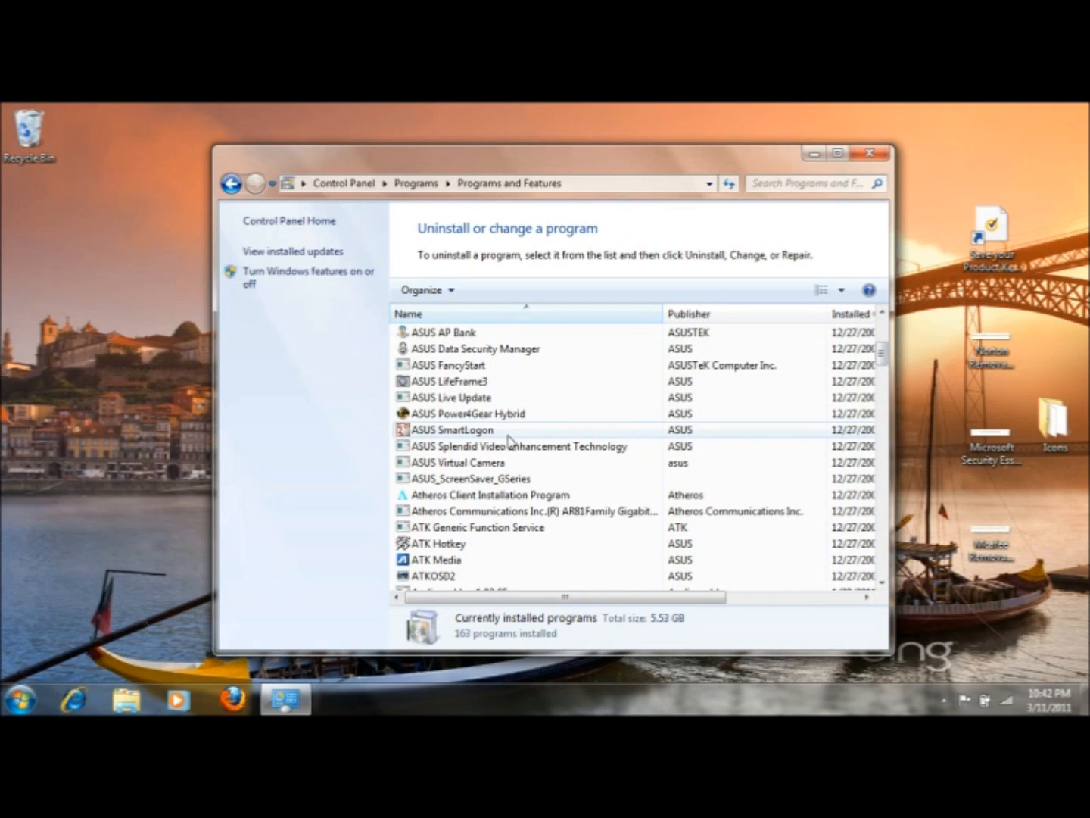
click(519, 446)
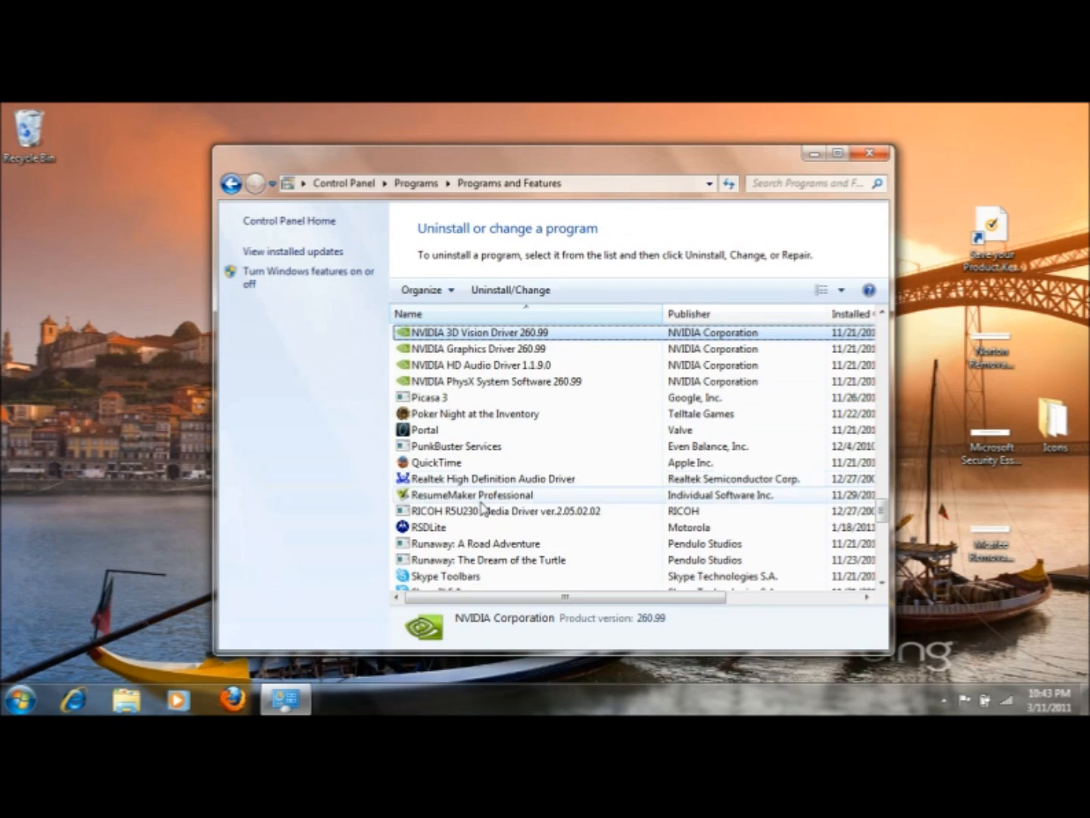
Step: Select Motorola RSDLite (version 4.9, 5.20 MB) in Programs and Features
click(429, 527)
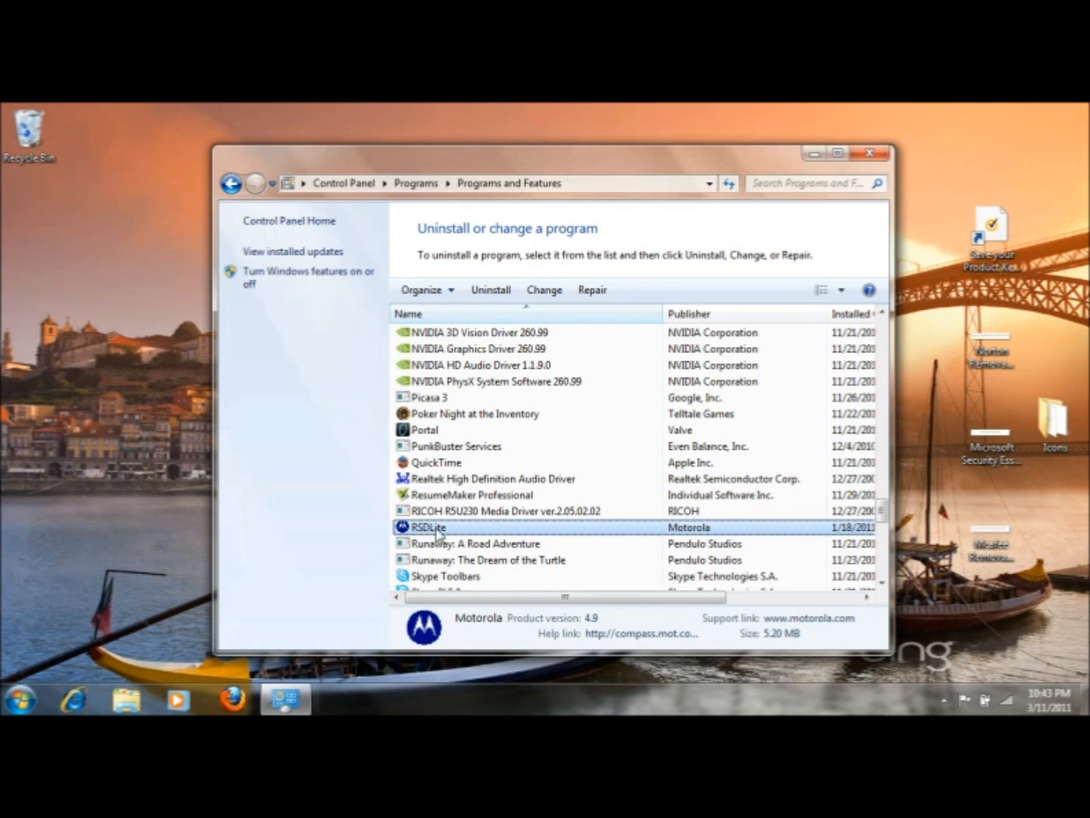
mouse_move(592, 290)
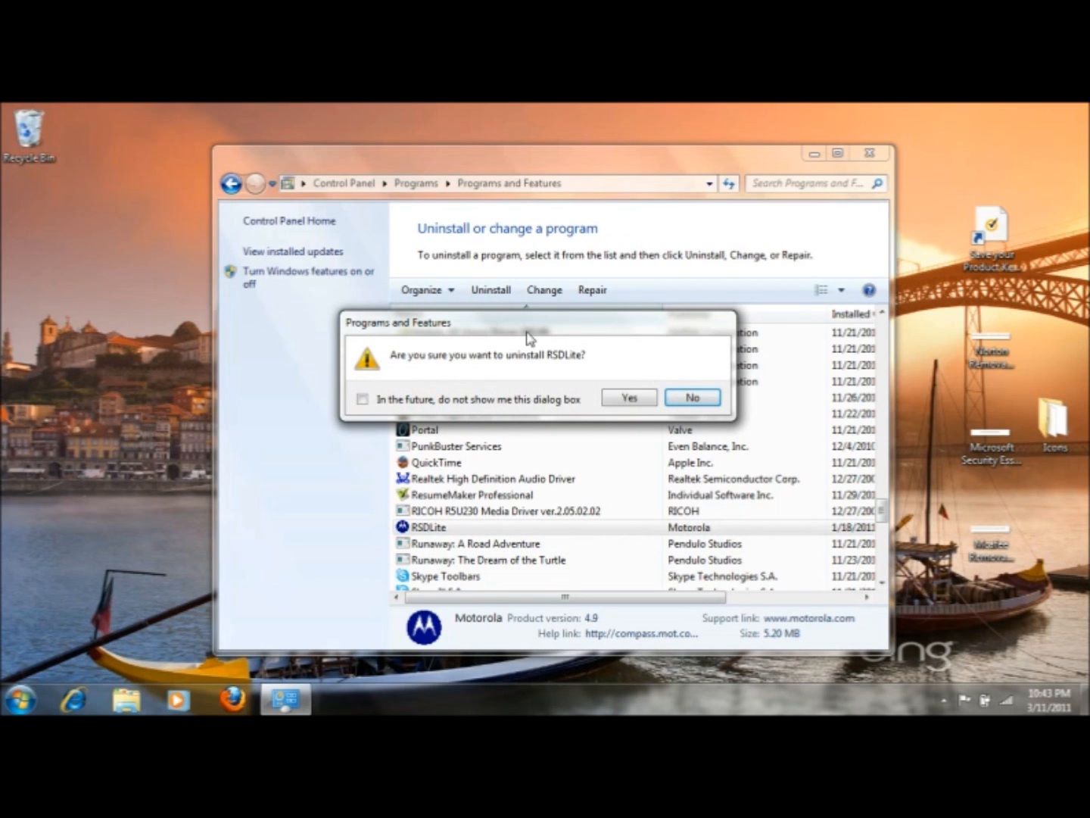
click(628, 397)
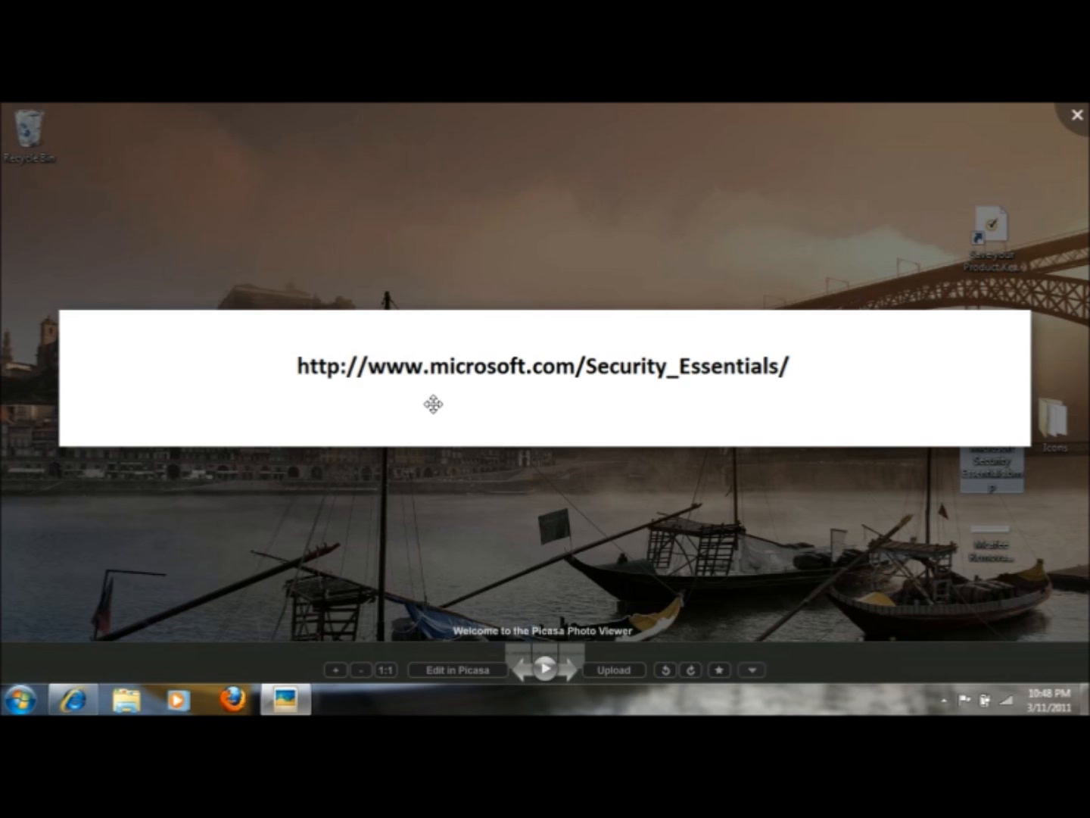
Step: Close the Picasa Photo Viewer image of the Security Essentials web address
click(1076, 114)
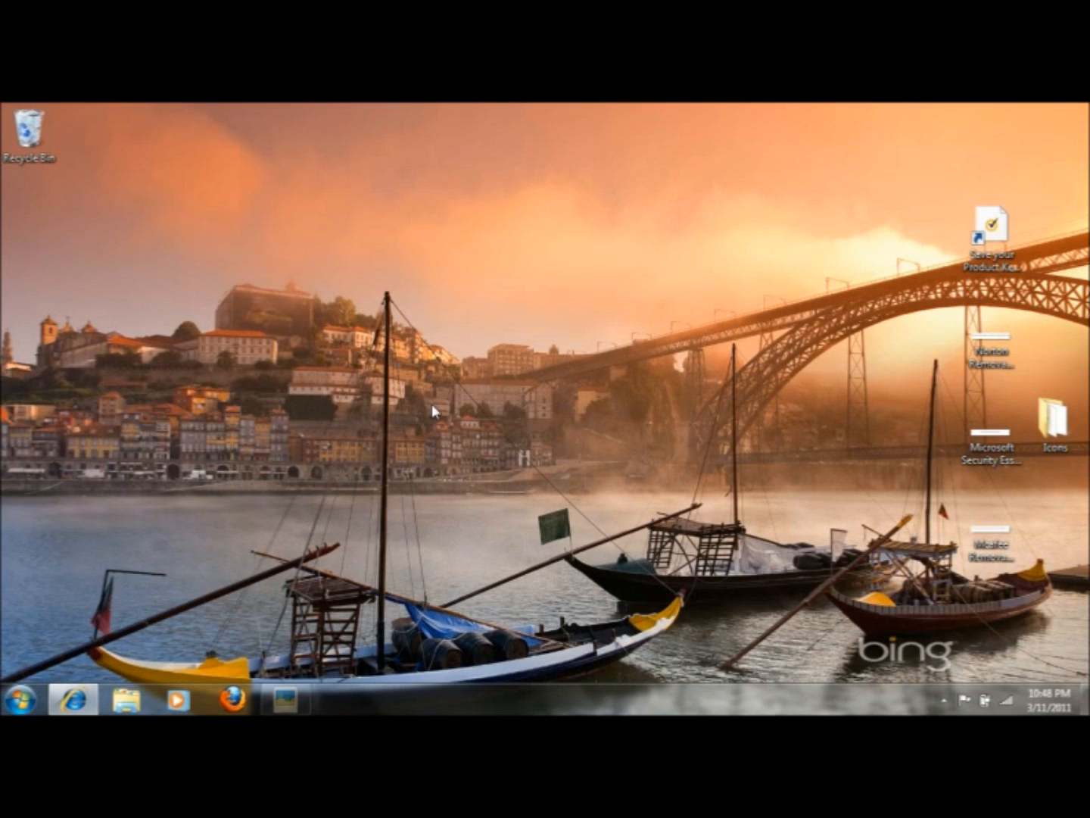
Step: Search Google in Internet Explorer for 'microsoft security essentials'
click(72, 698)
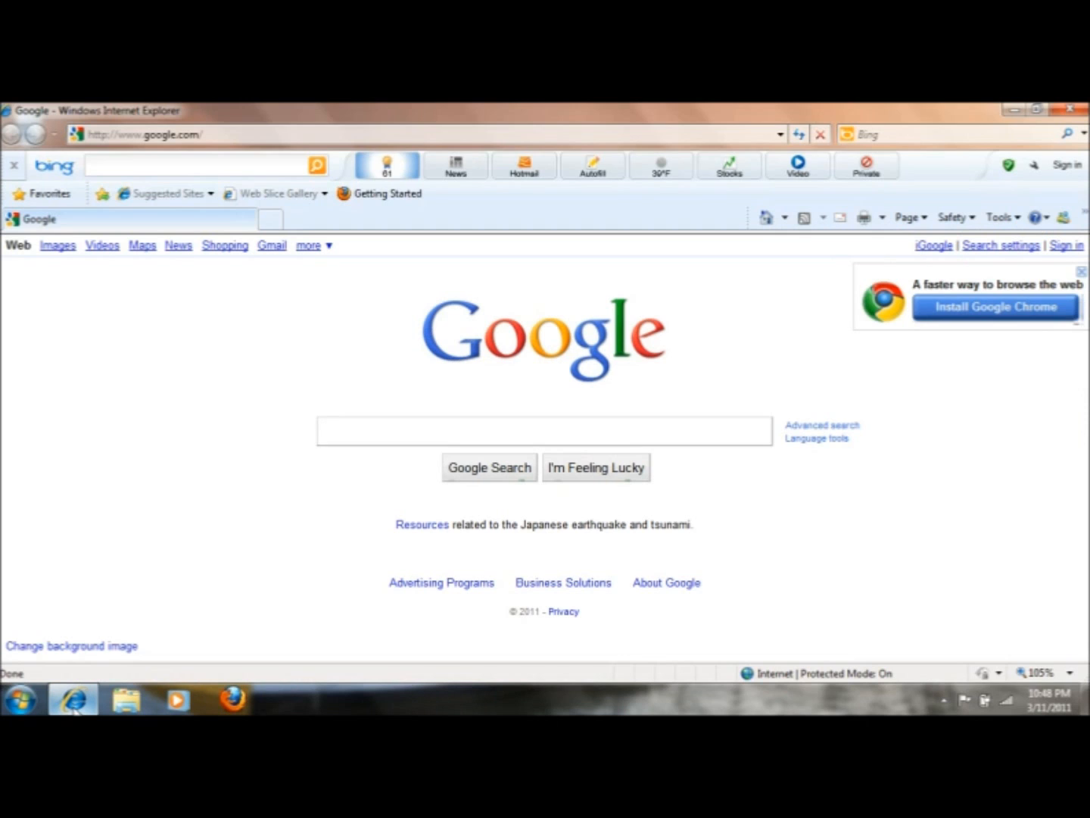
text(microsoft)
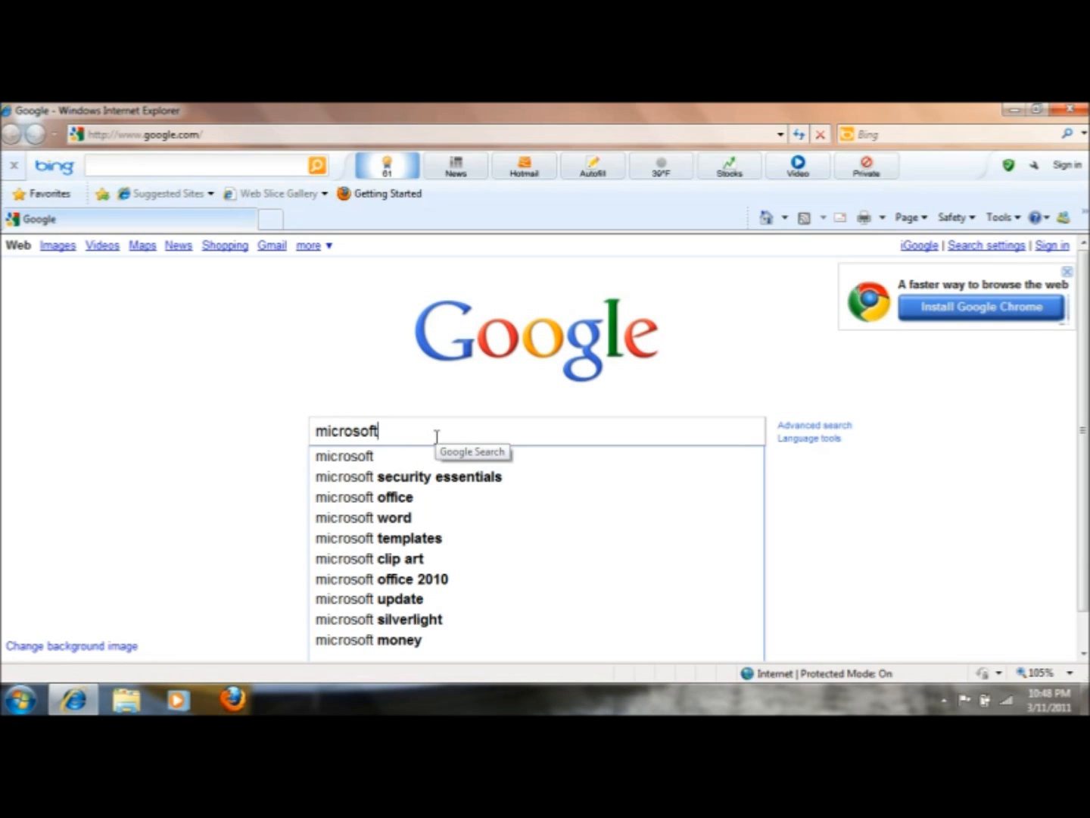
mouse_move(428, 477)
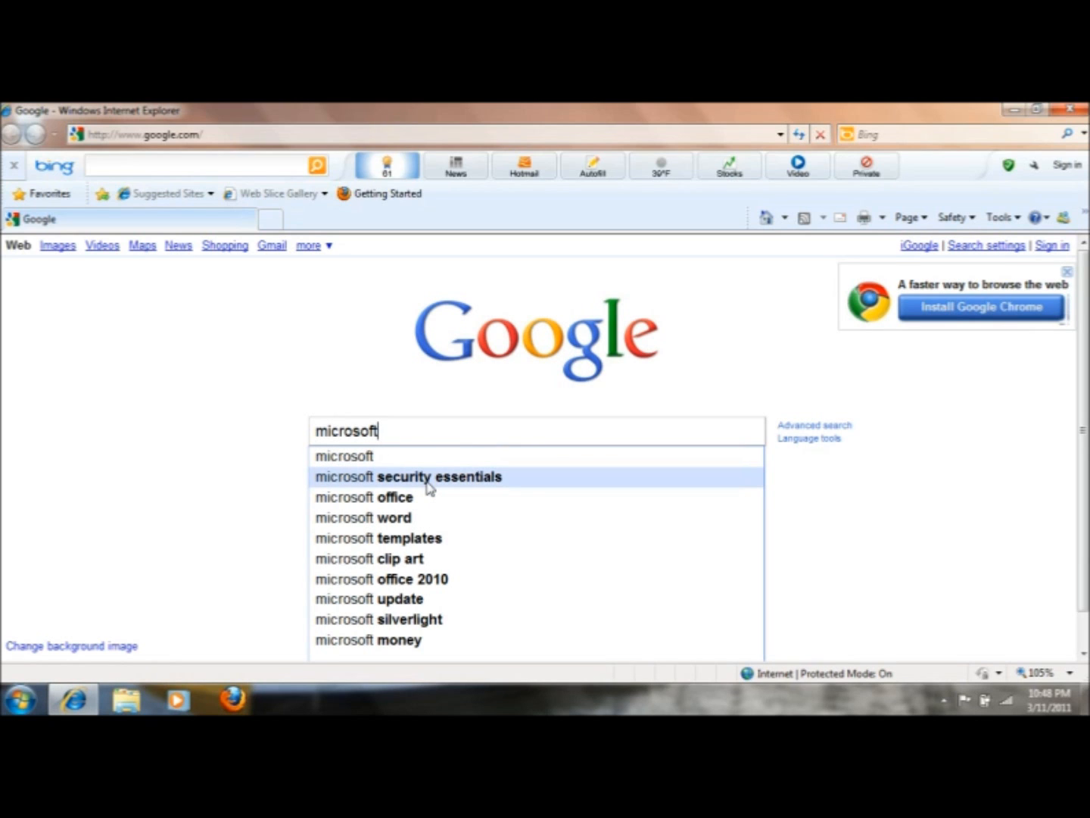
click(407, 476)
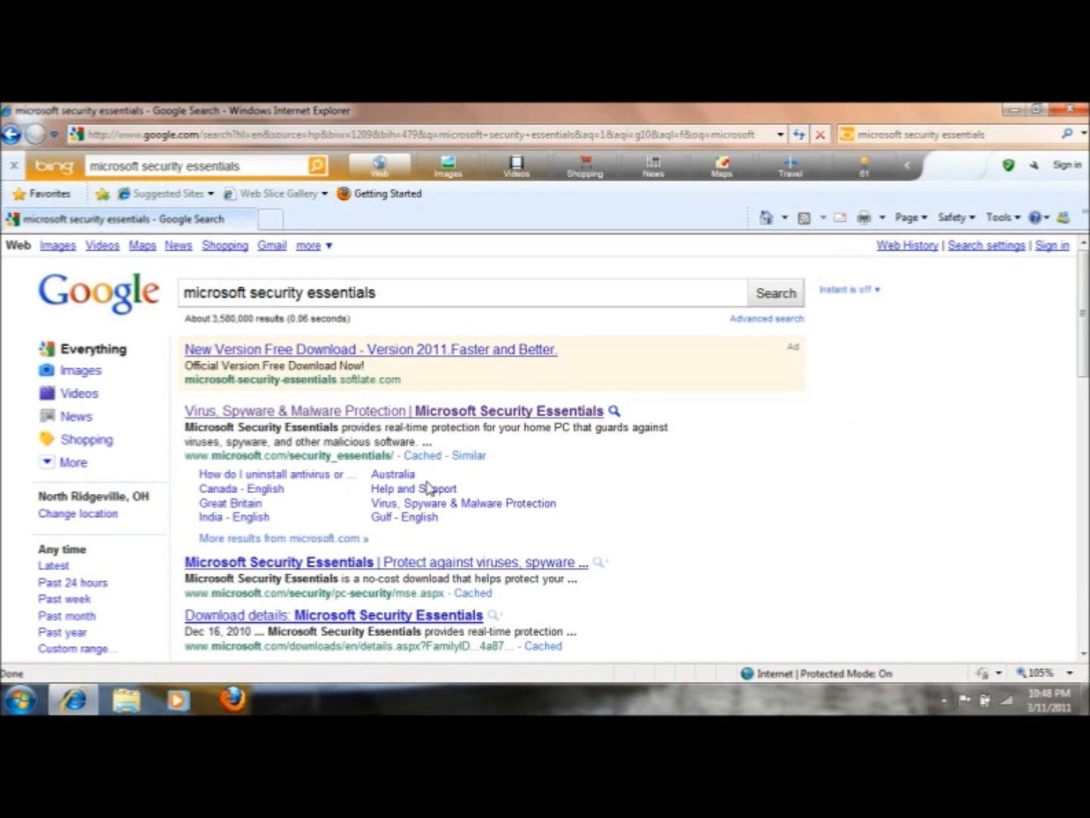
mouse_move(198, 473)
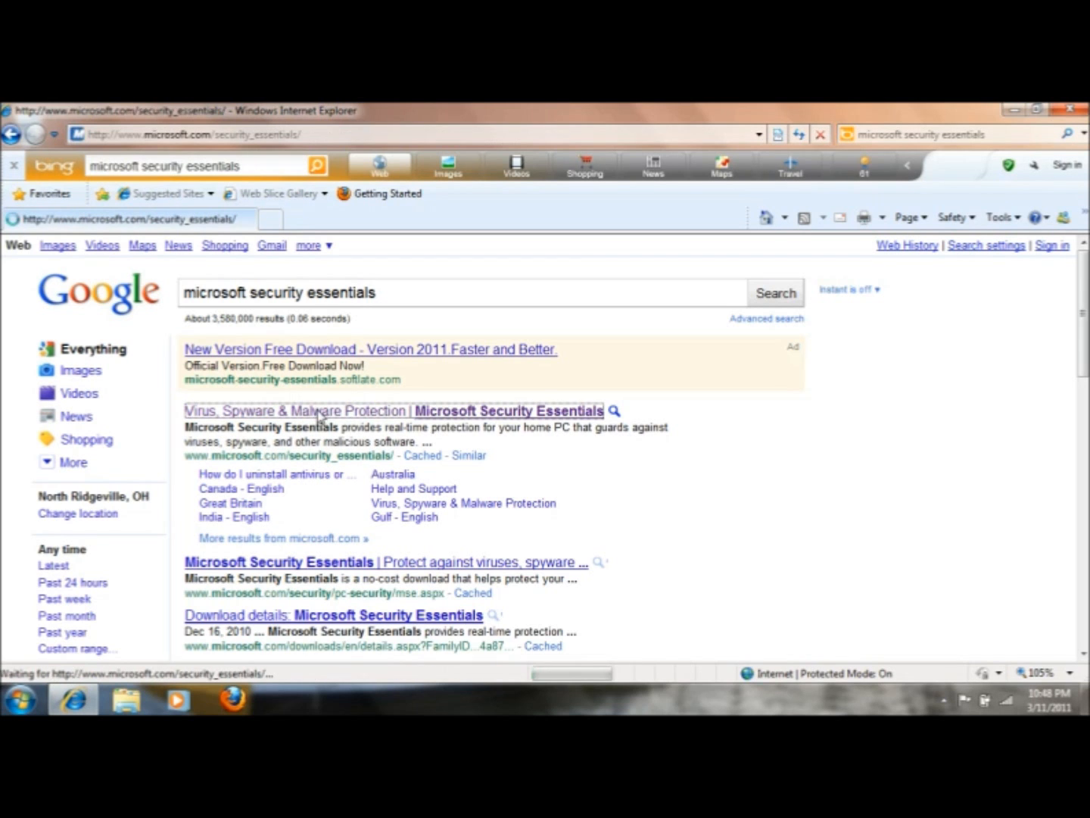
Step: Open the official microsoft.com Security Essentials page and start Download Now
click(394, 411)
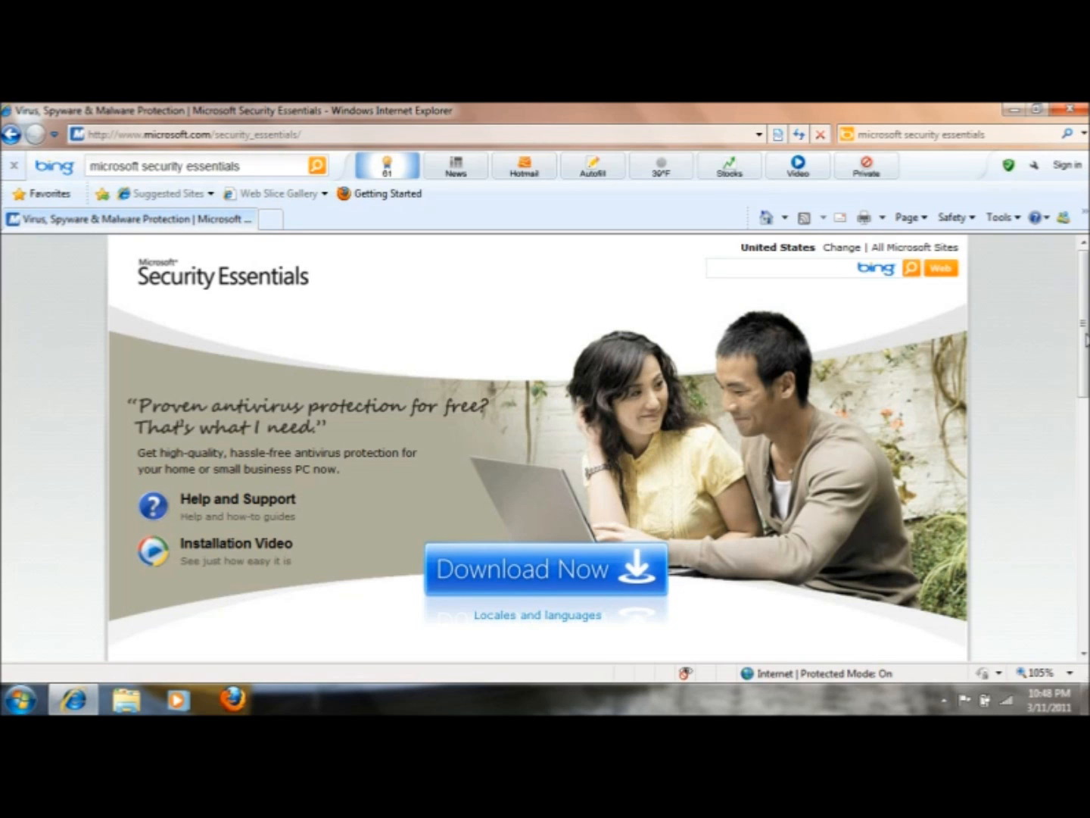
scroll(down, 3)
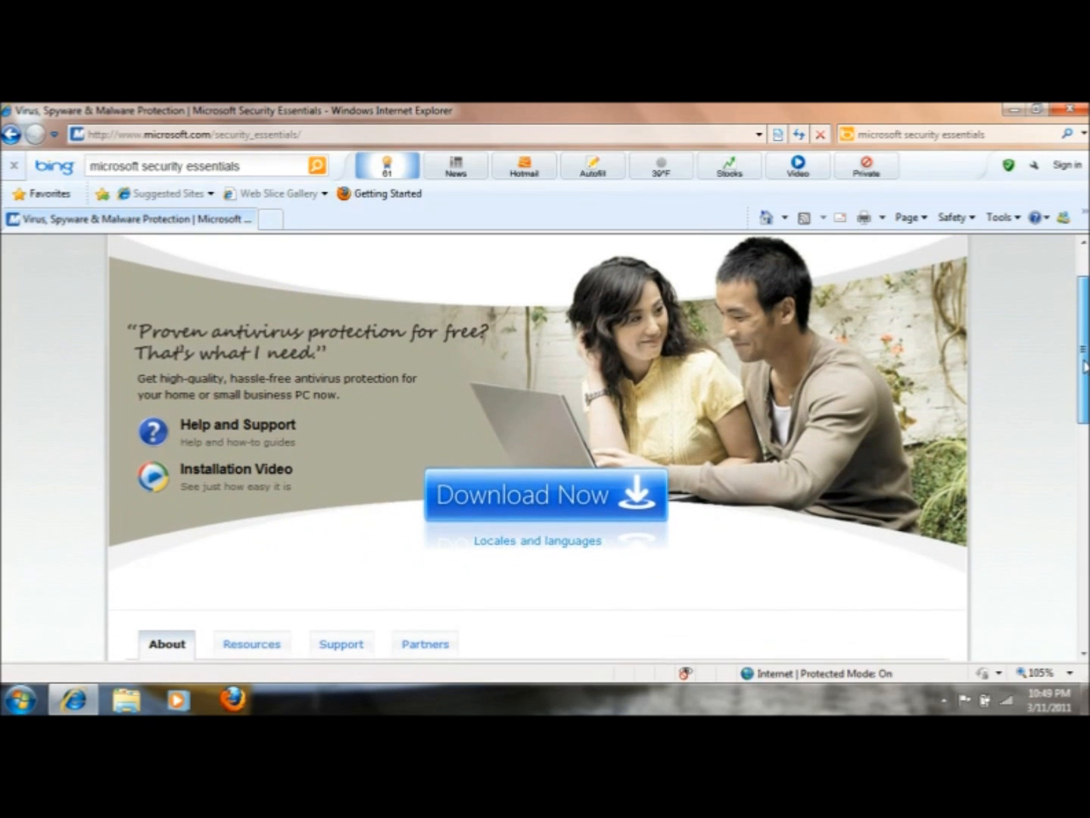
mouse_move(530, 511)
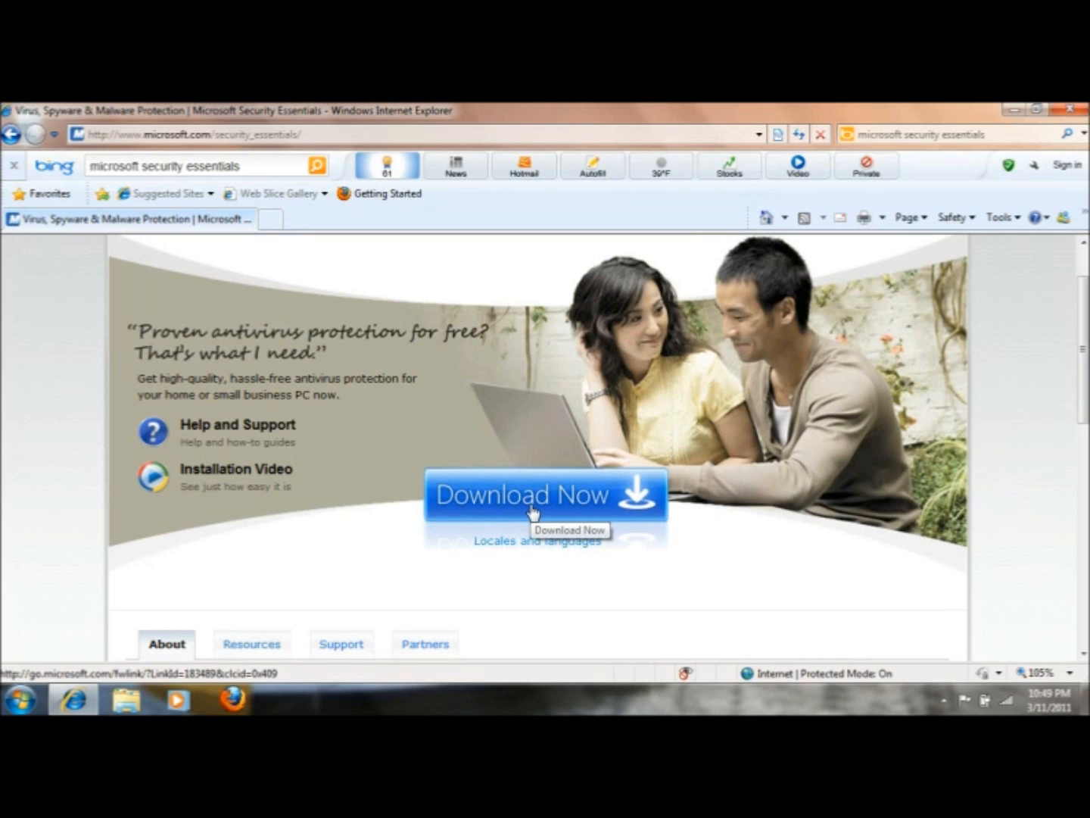
click(538, 494)
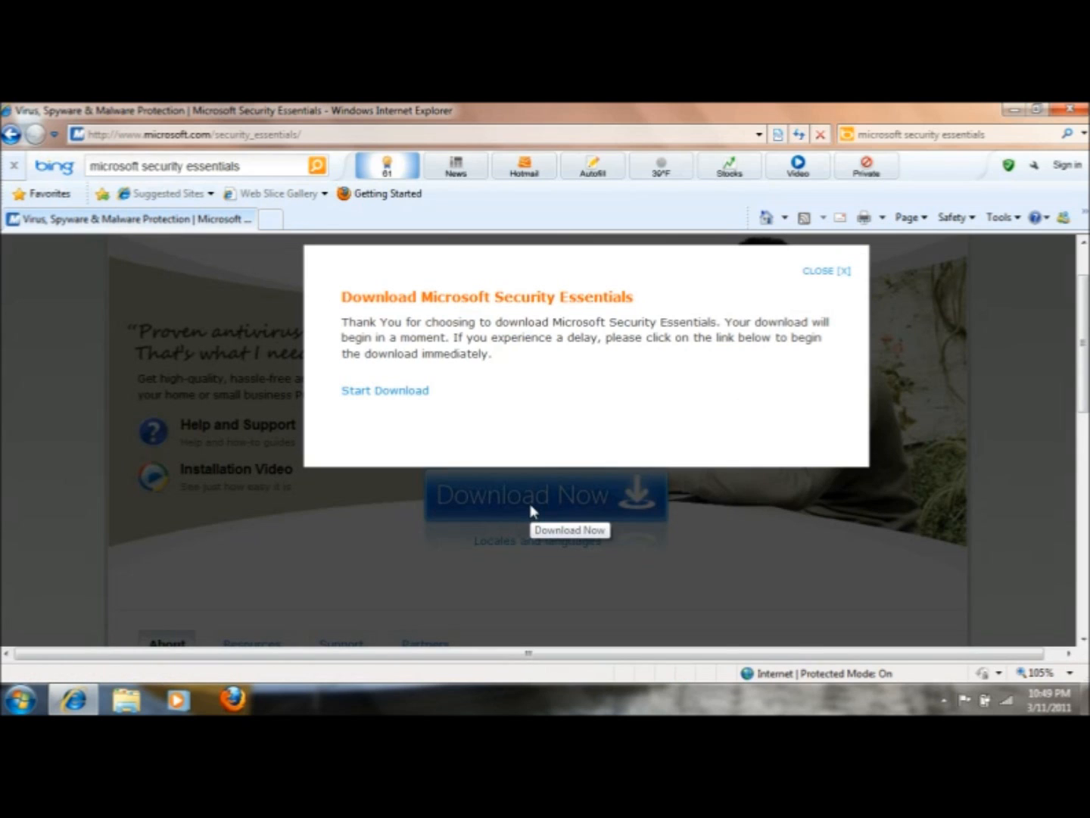
Step: Save the installer file mseinstall.exe to the Desktop
click(543, 495)
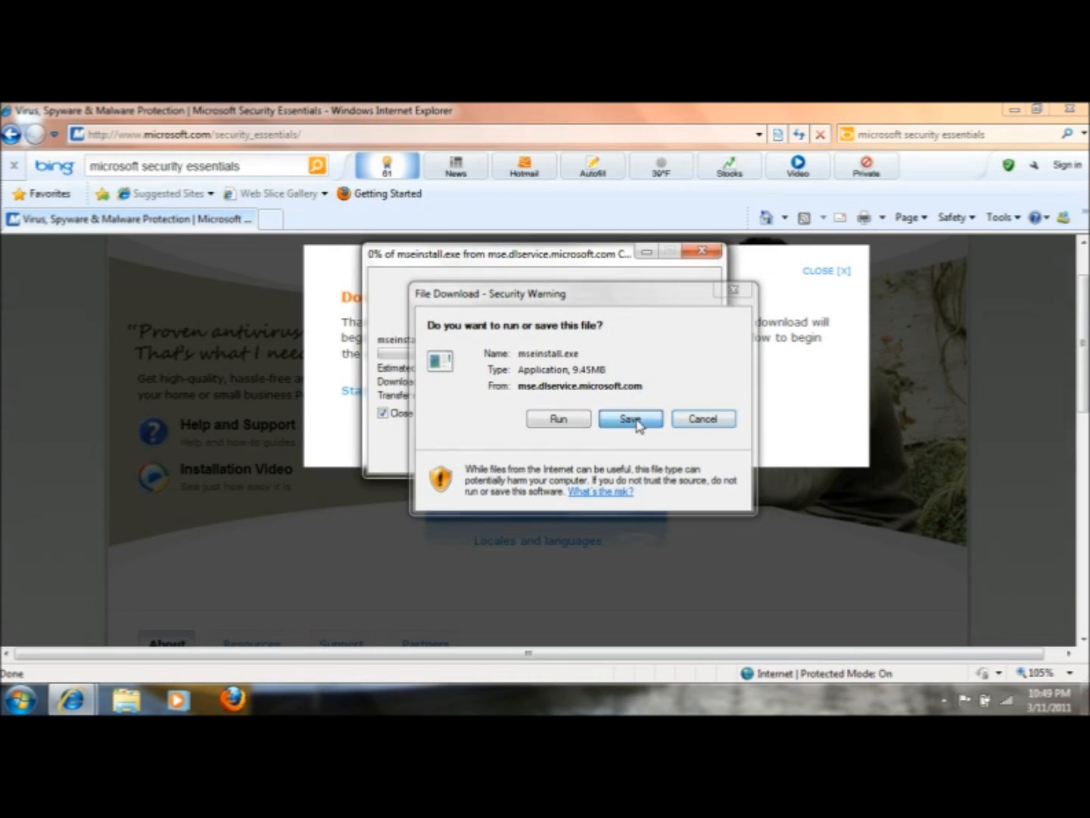
click(629, 418)
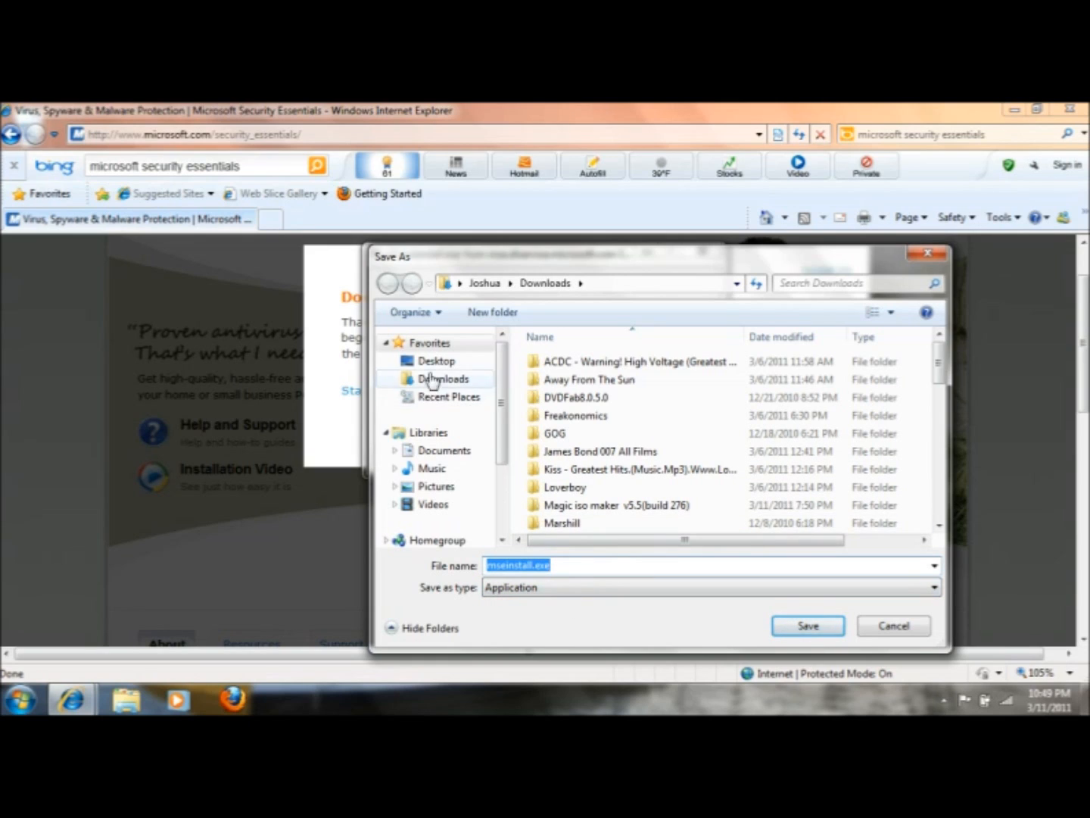
click(437, 360)
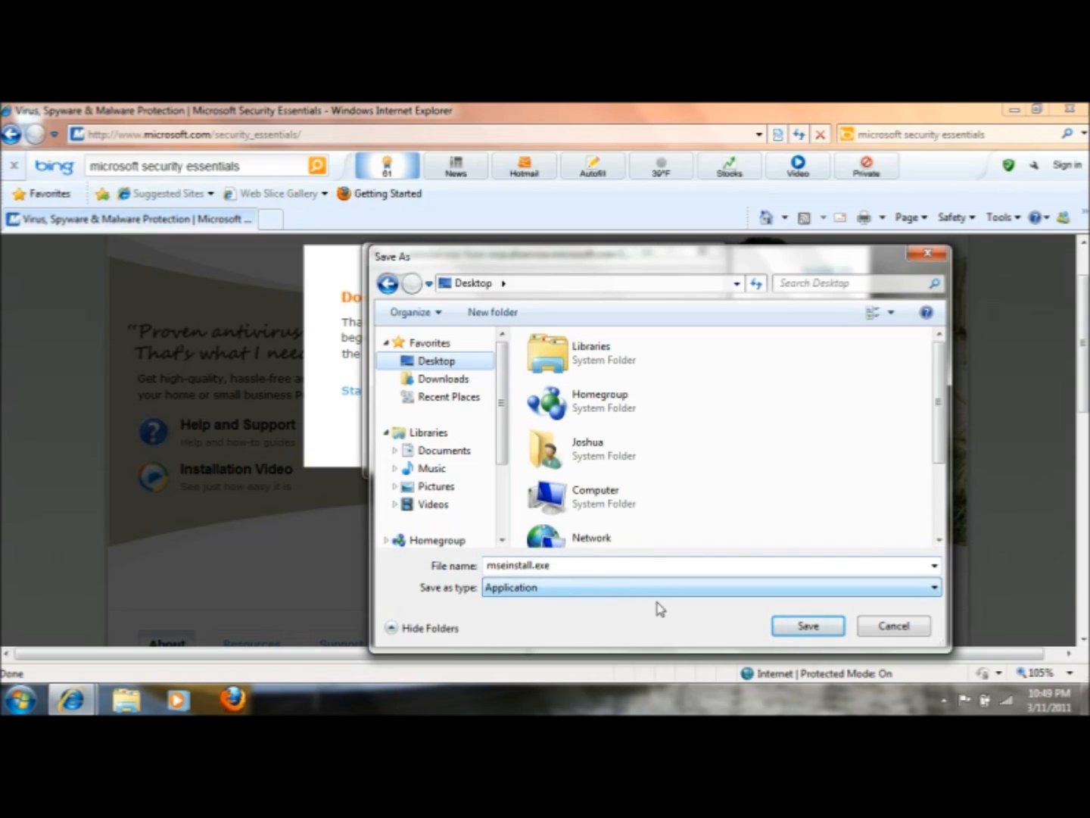
click(807, 626)
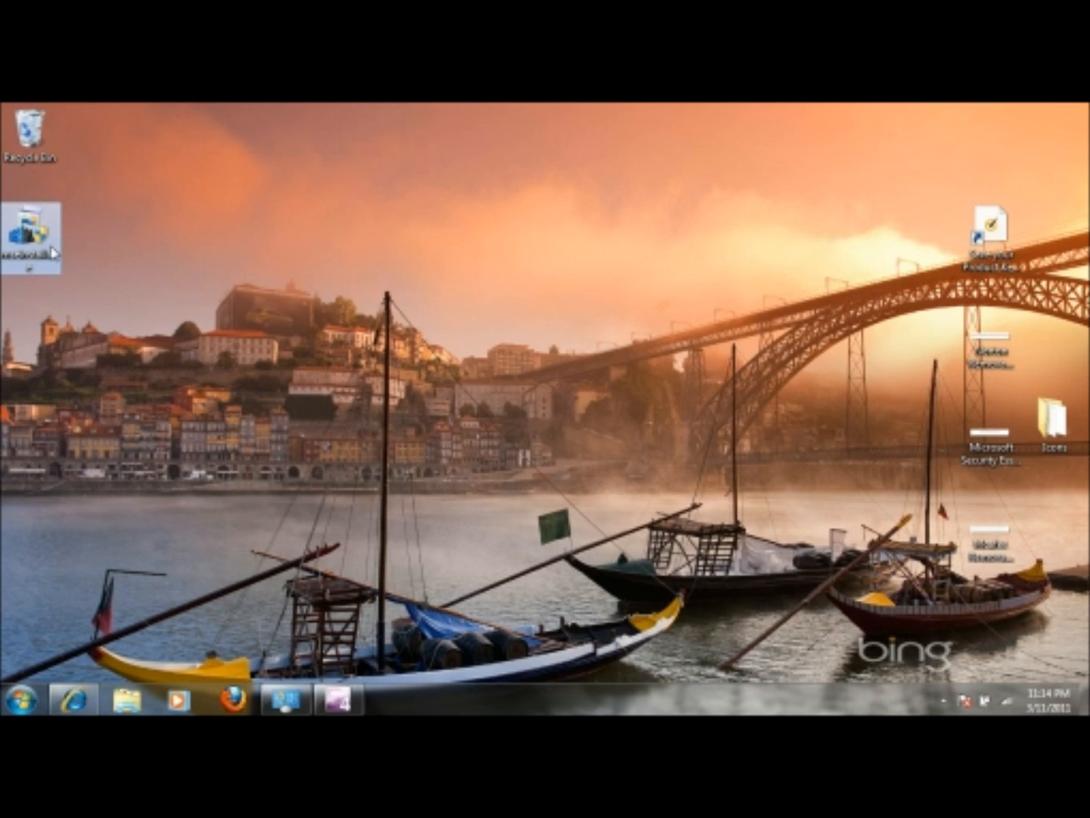
mouse_move(46, 253)
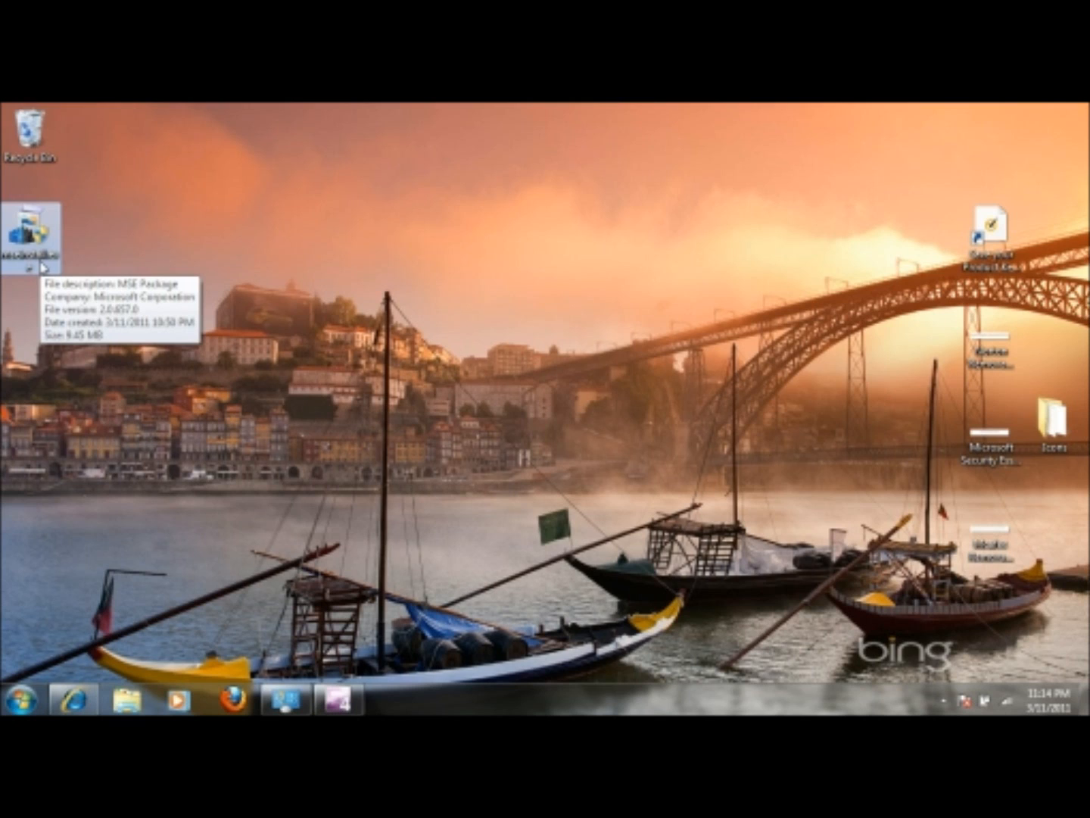
Step: Launch mseinstall.exe from the desktop to open the Security Essentials Installation Wizard
double_click(28, 229)
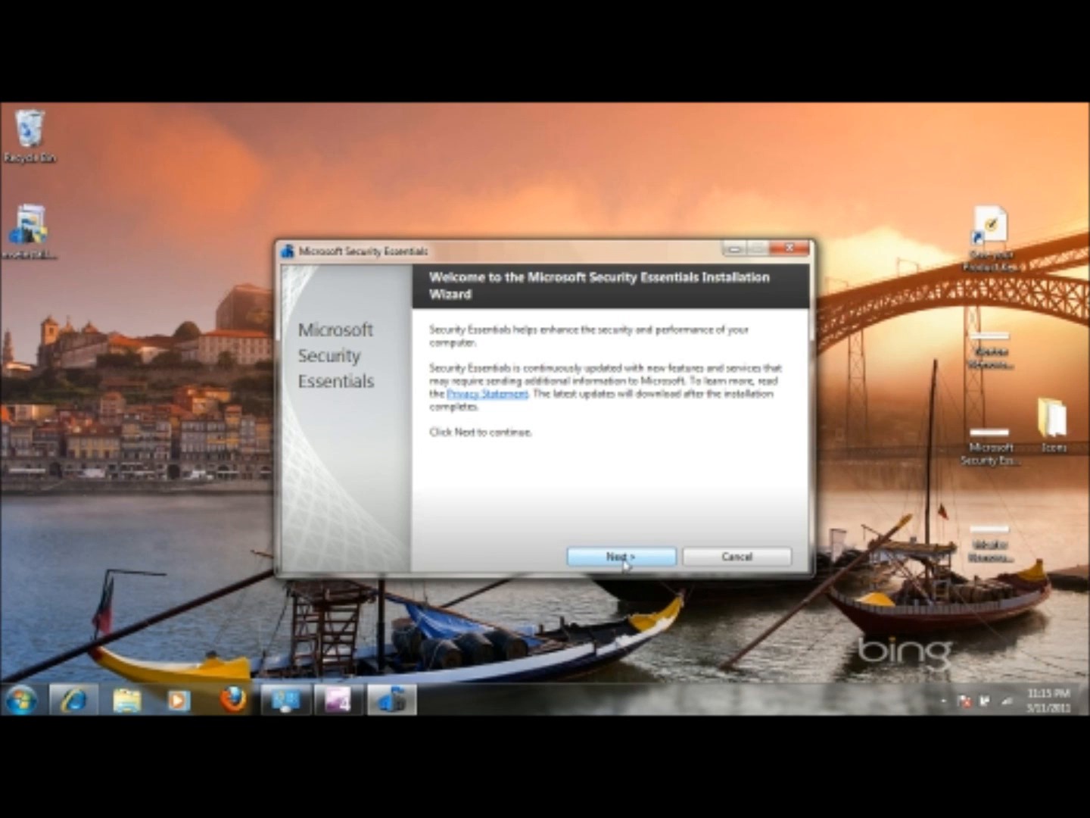
Step: Pass the welcome page, accept the license, and join the Customer Experience Improvement Program
click(620, 556)
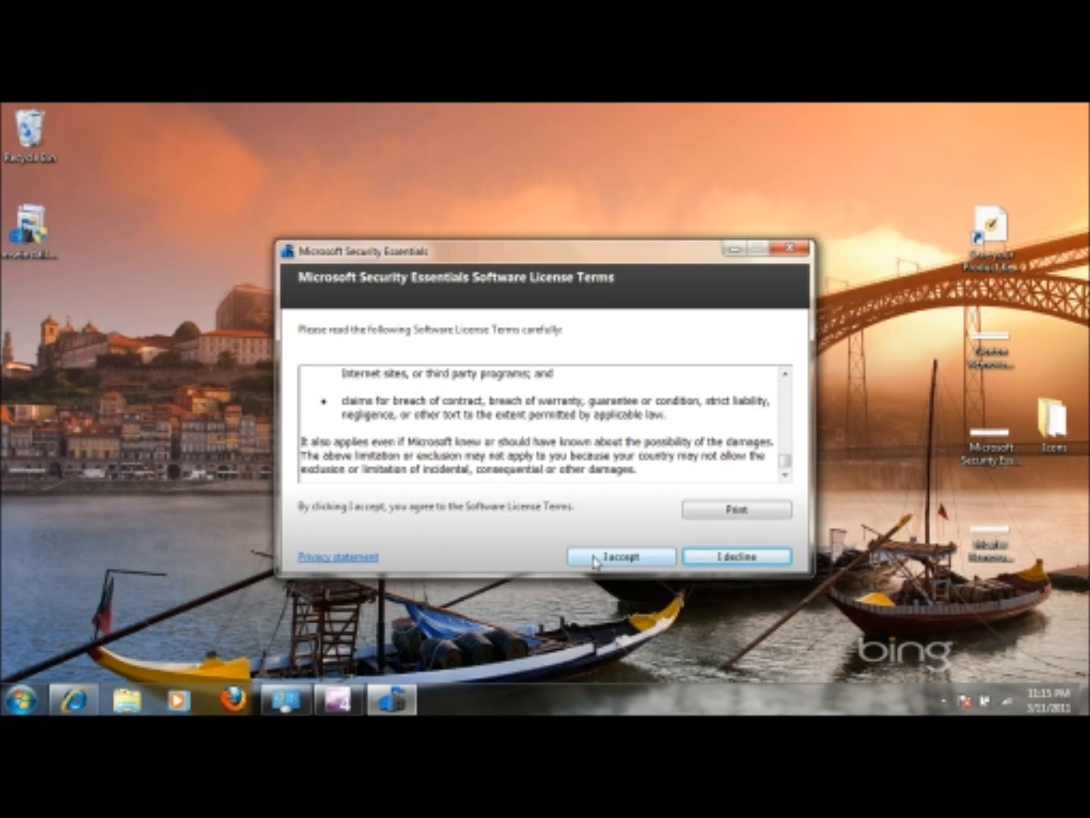
click(621, 556)
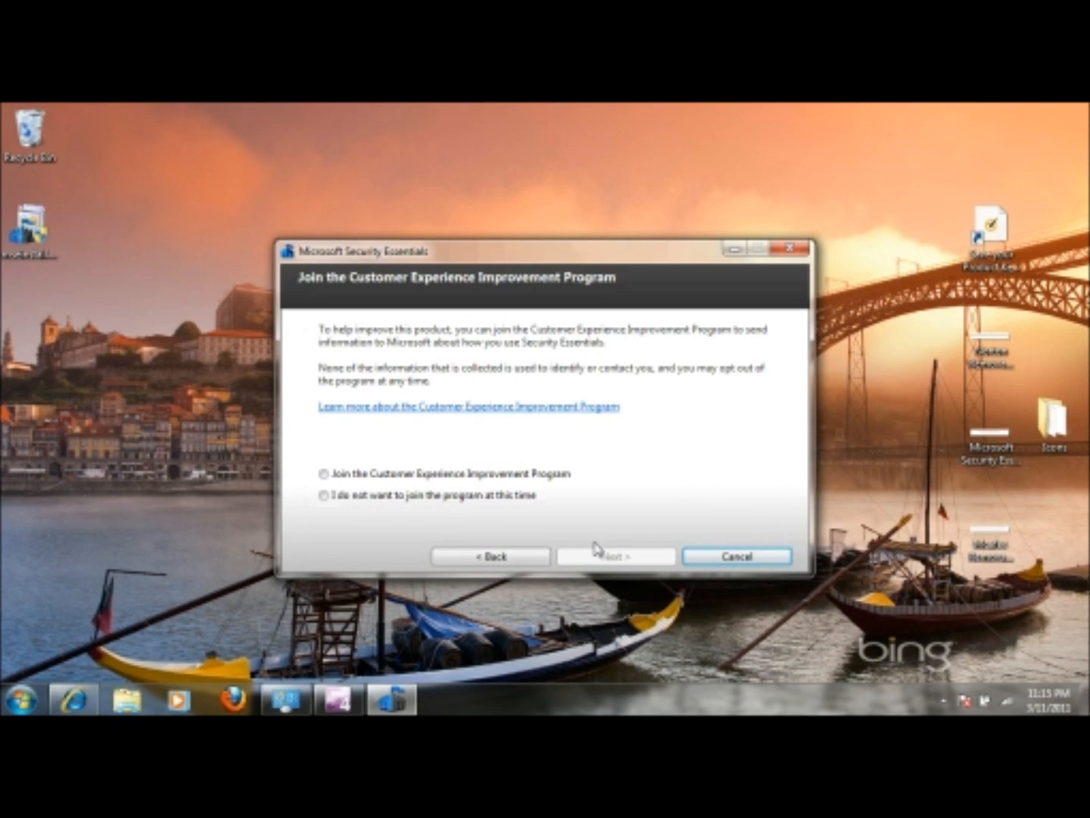
mouse_move(510, 520)
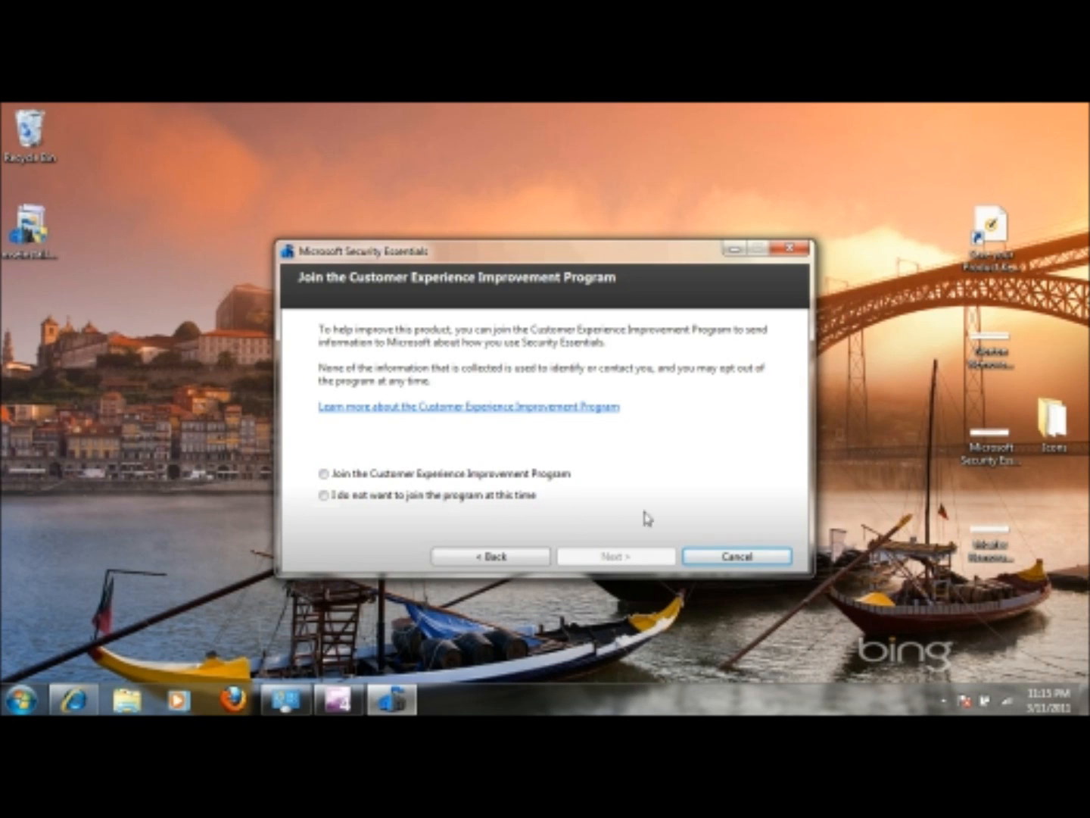
click(322, 473)
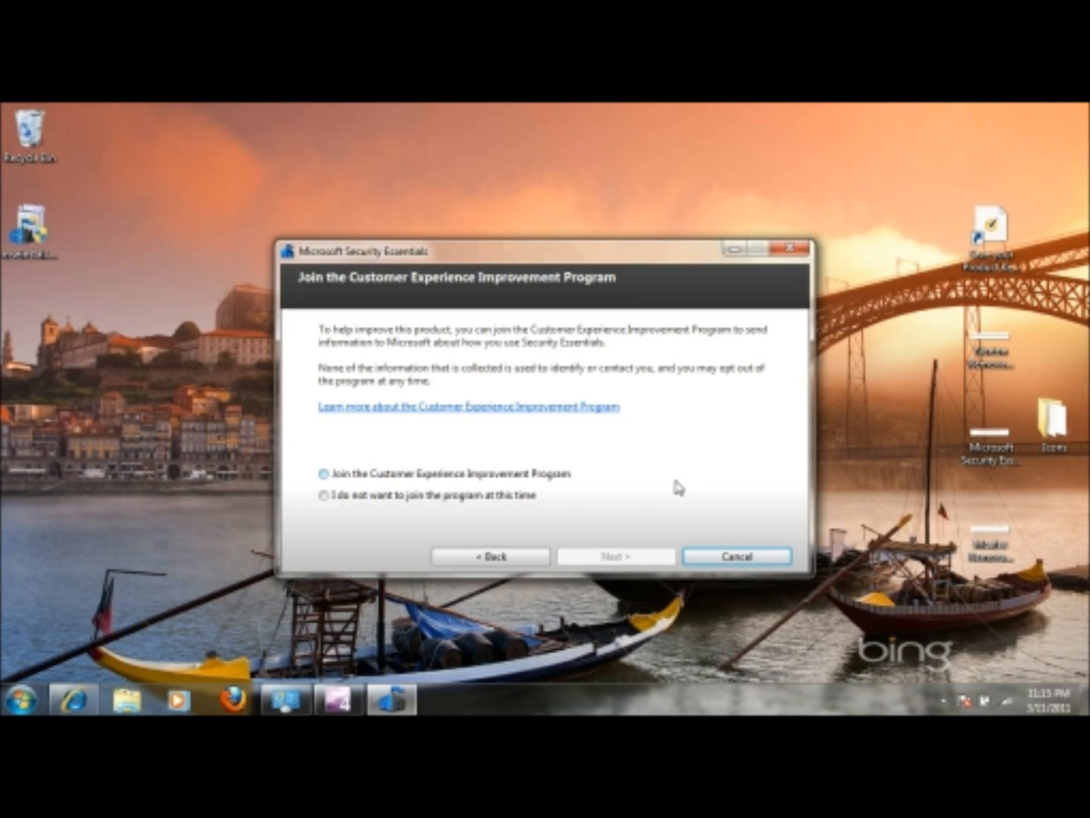
mouse_move(569, 461)
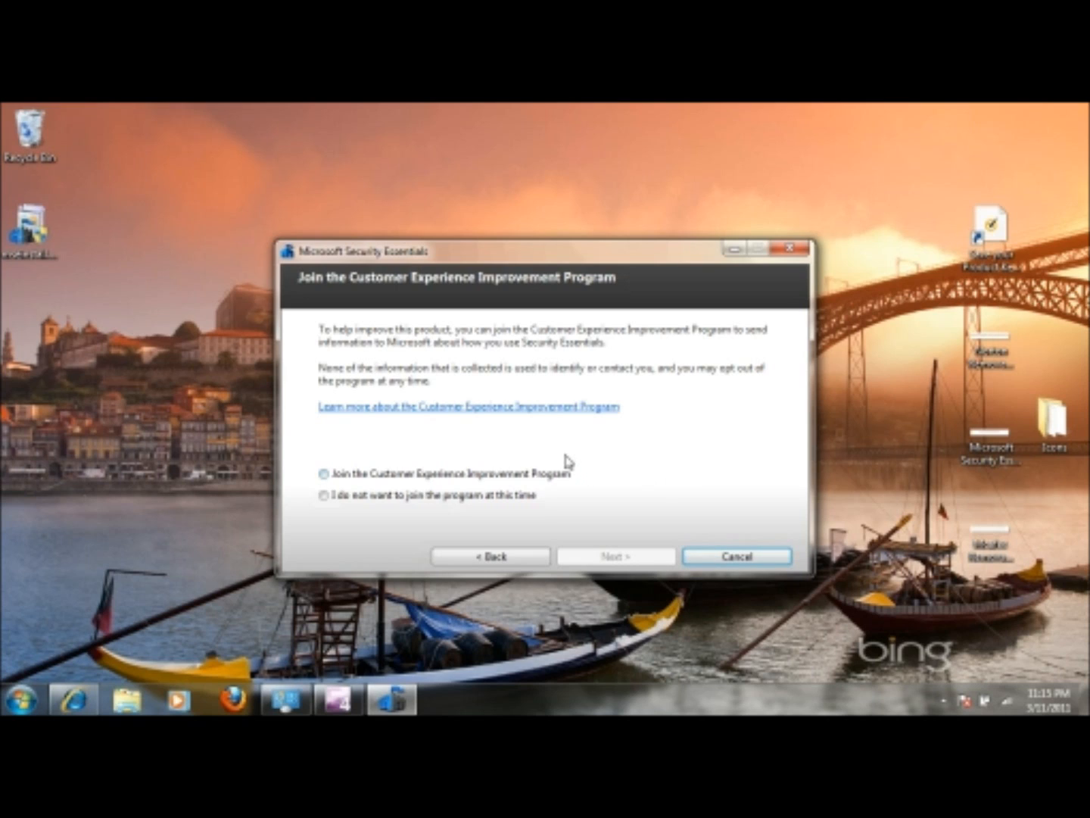
mouse_move(555, 451)
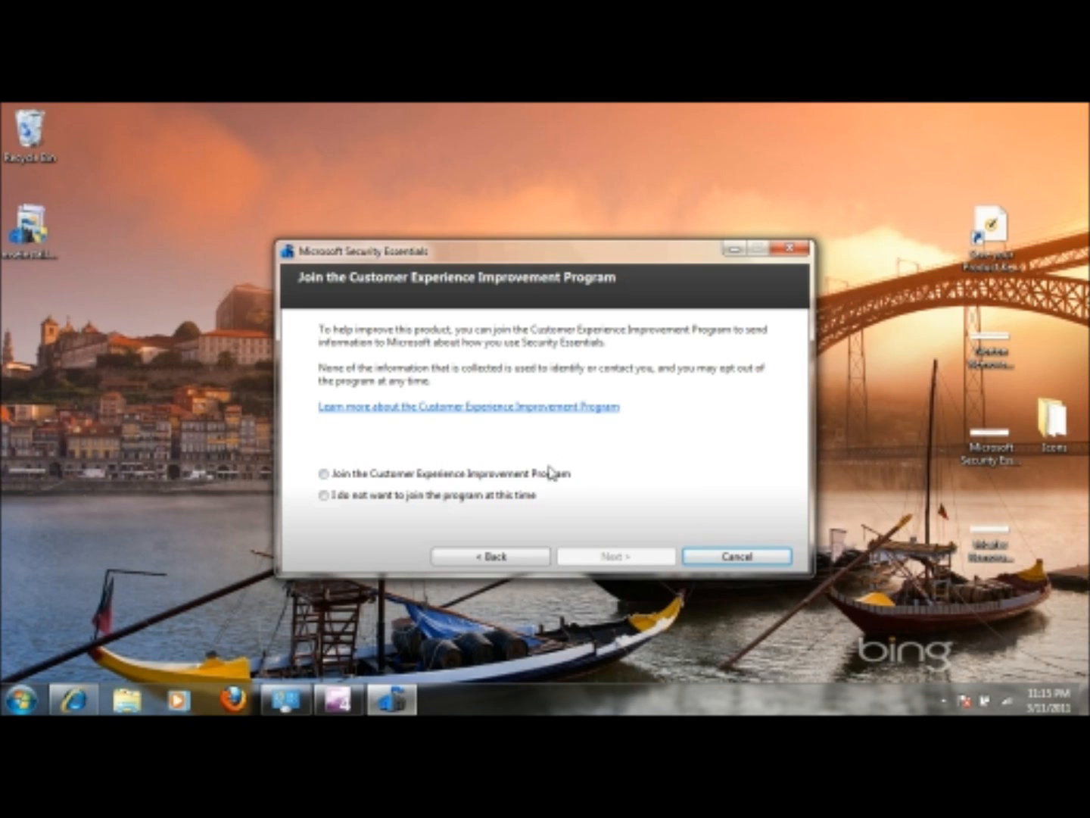
click(324, 473)
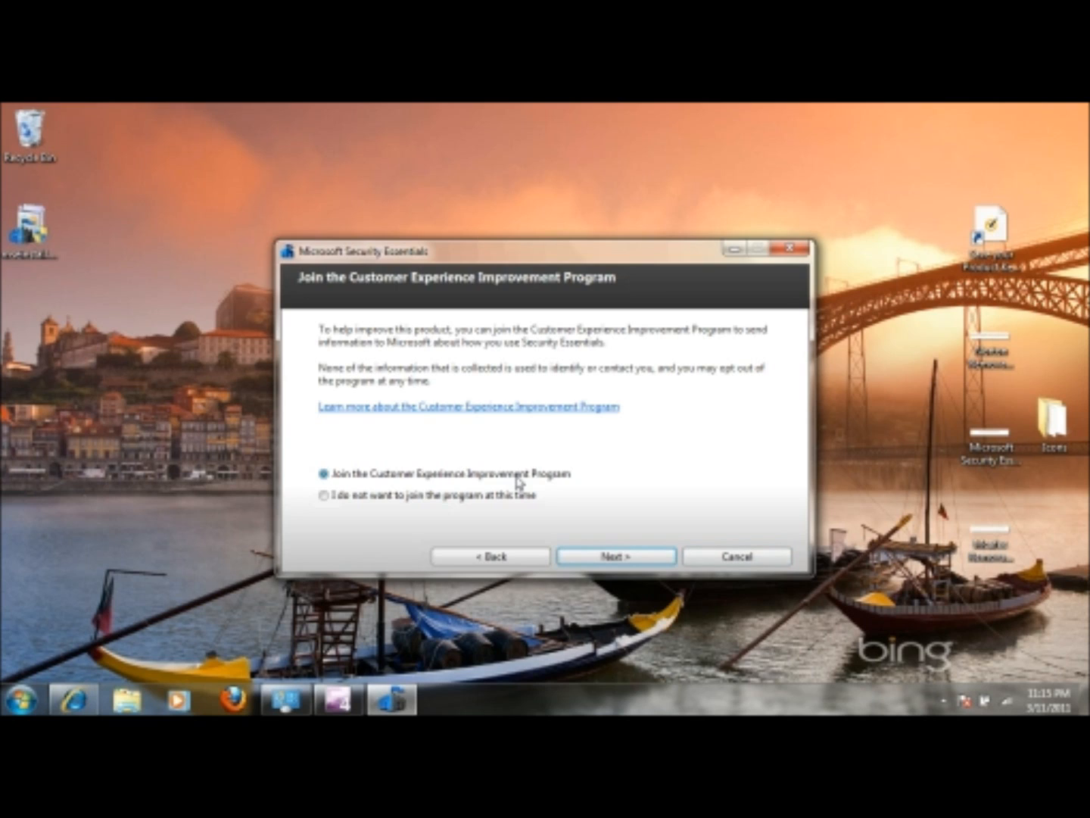
mouse_move(534, 441)
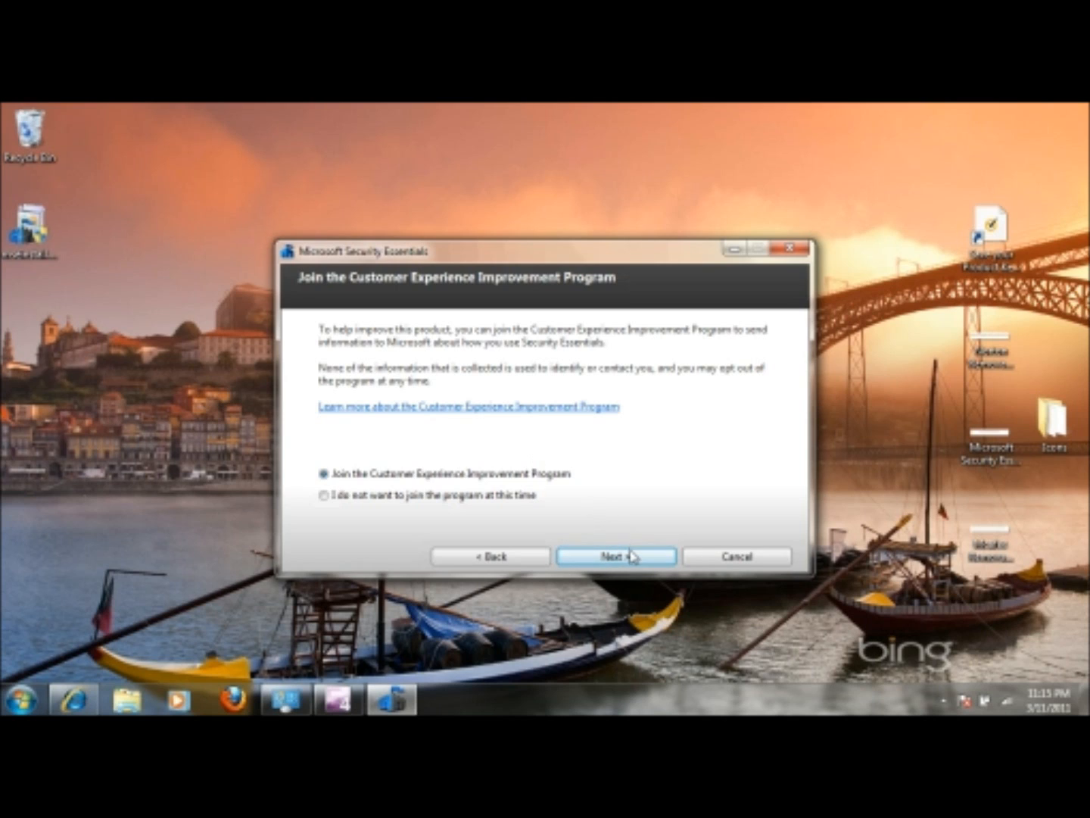
click(616, 555)
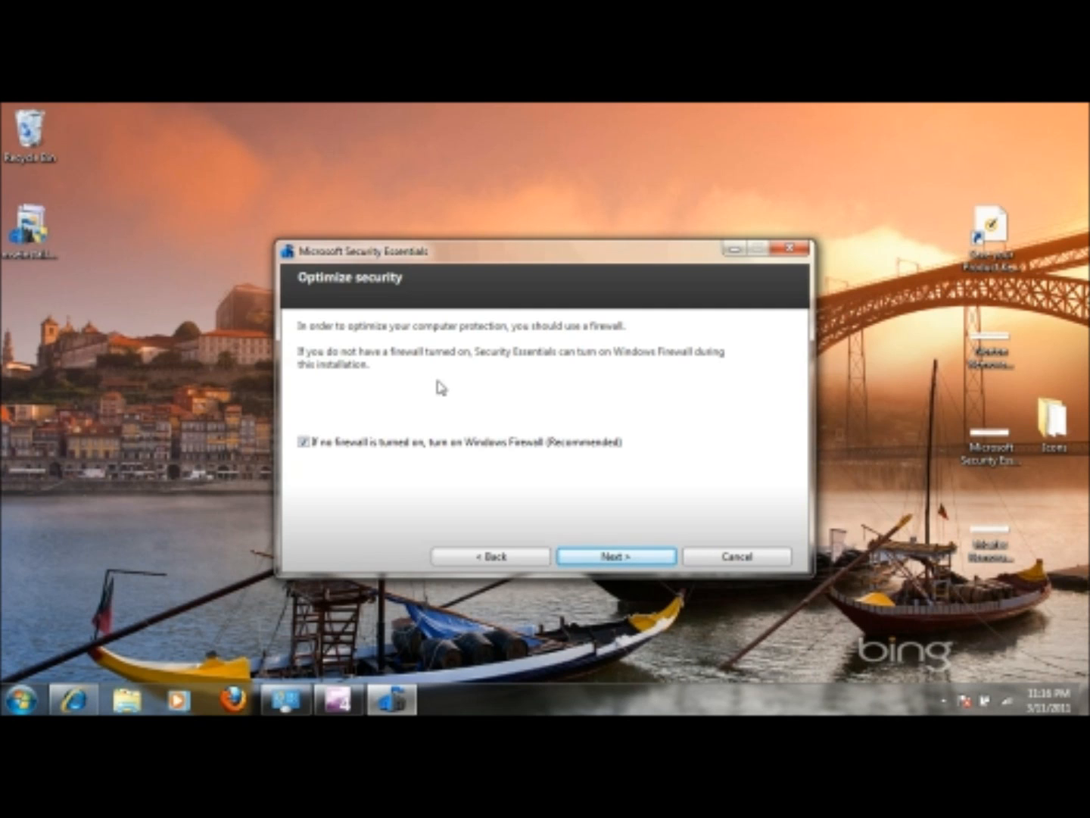
Step: Leave the Windows Firewall option ticked and advance to the Ready to install page
click(940, 698)
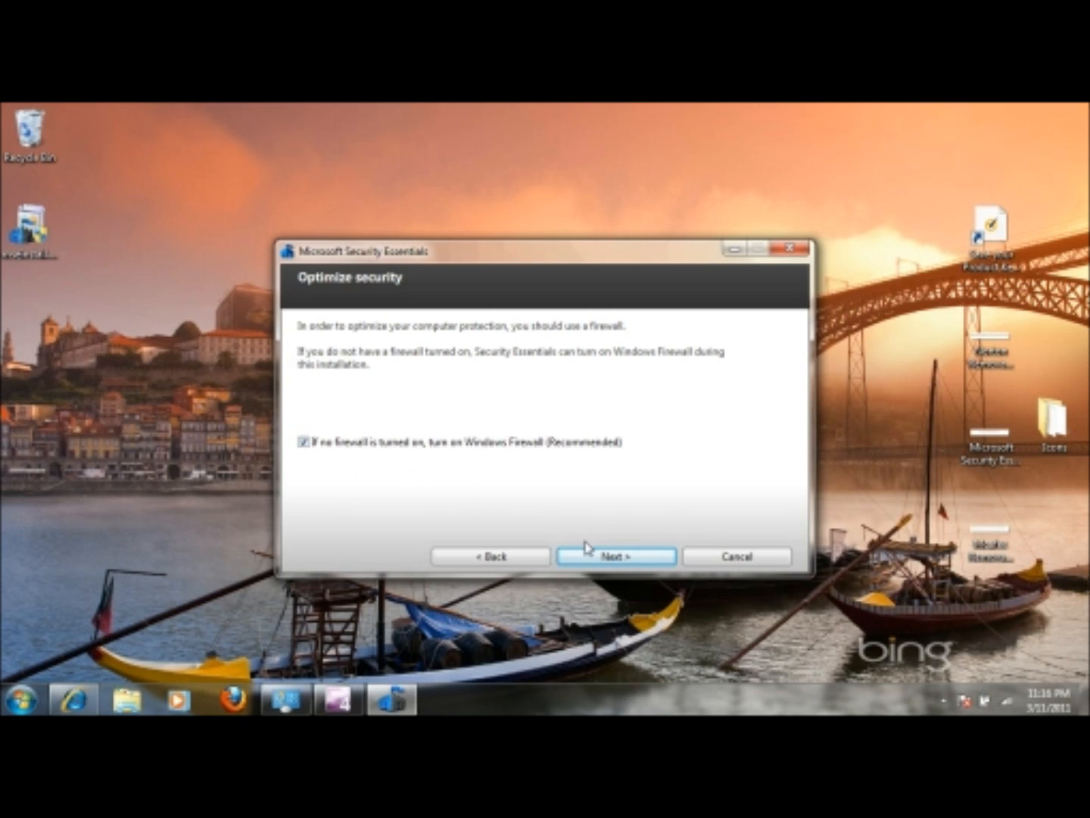
click(616, 555)
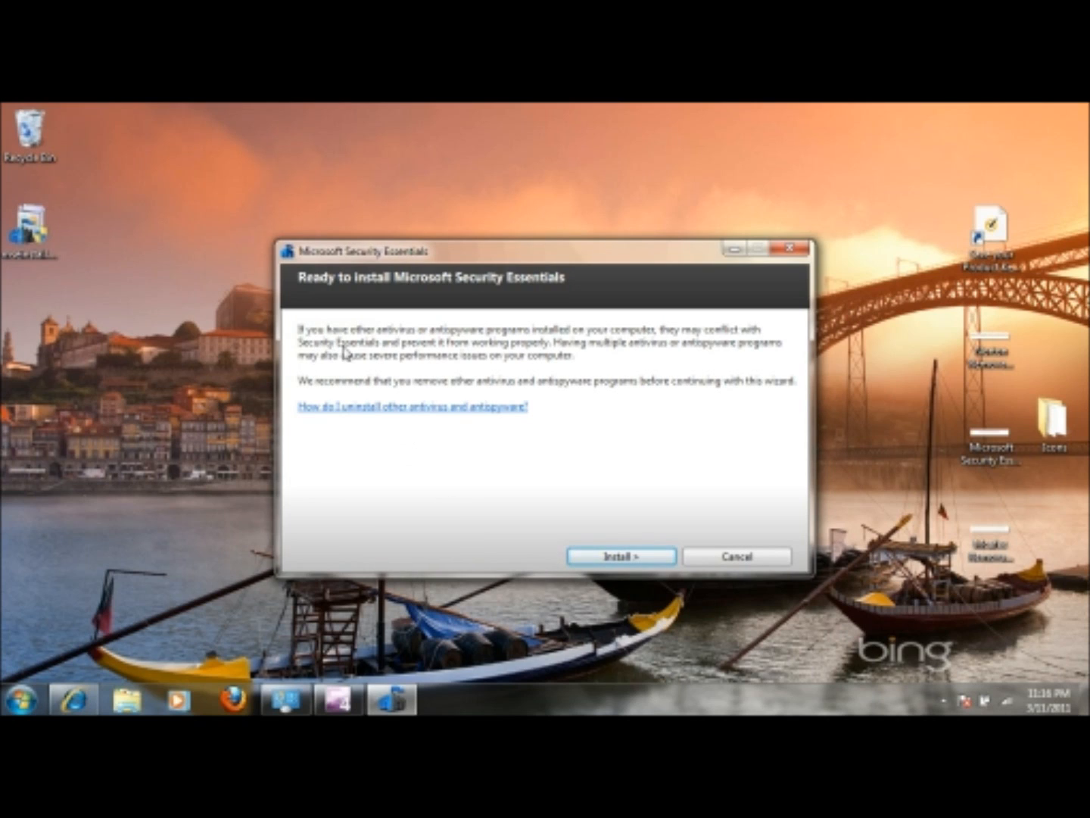
mouse_move(461, 354)
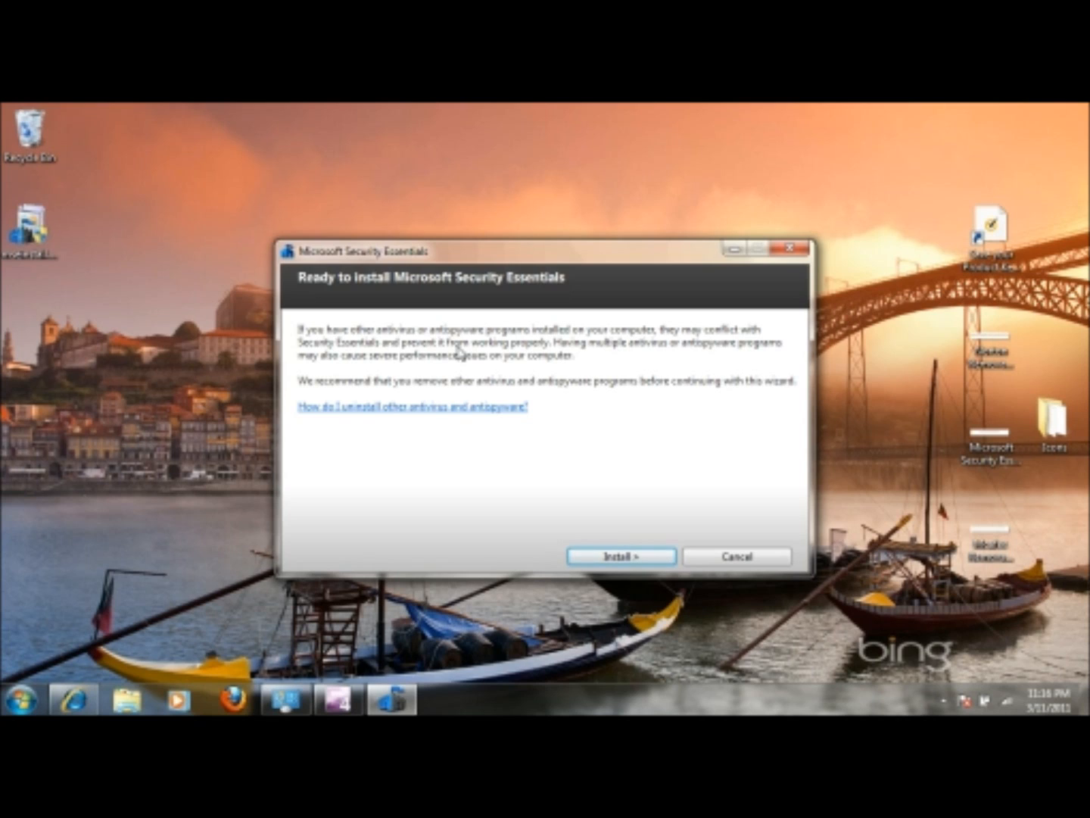
mouse_move(446, 376)
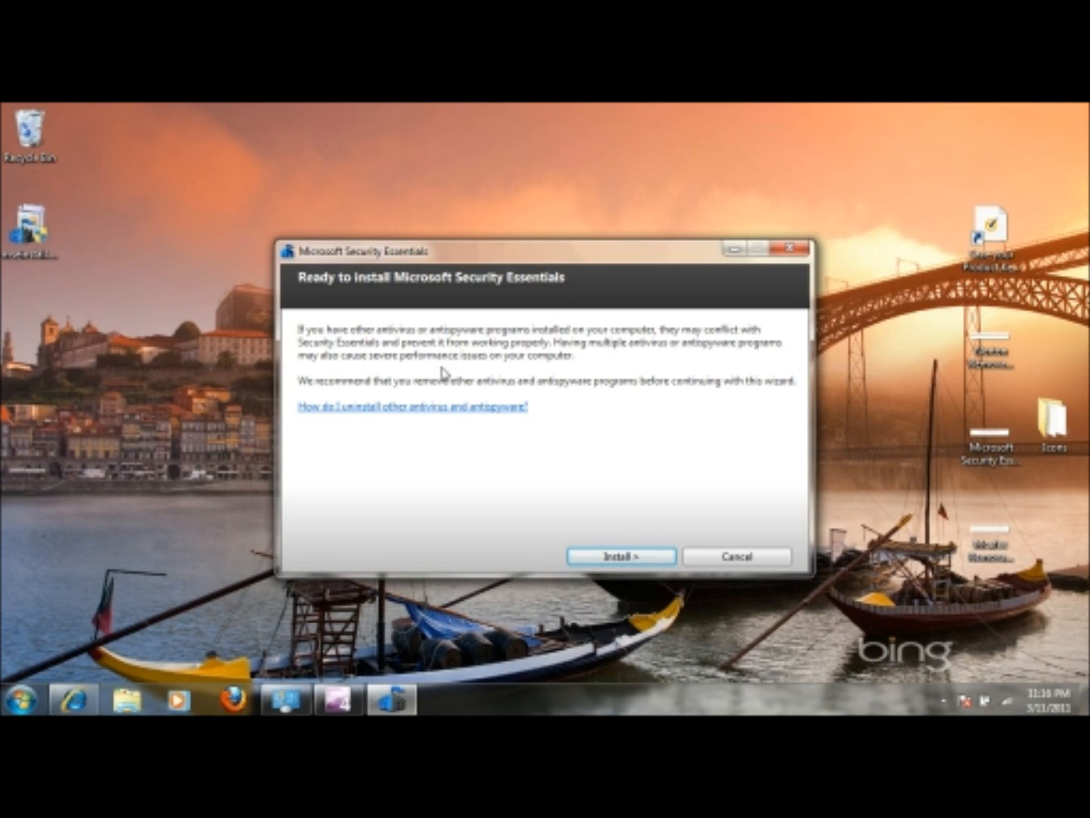
mouse_move(453, 374)
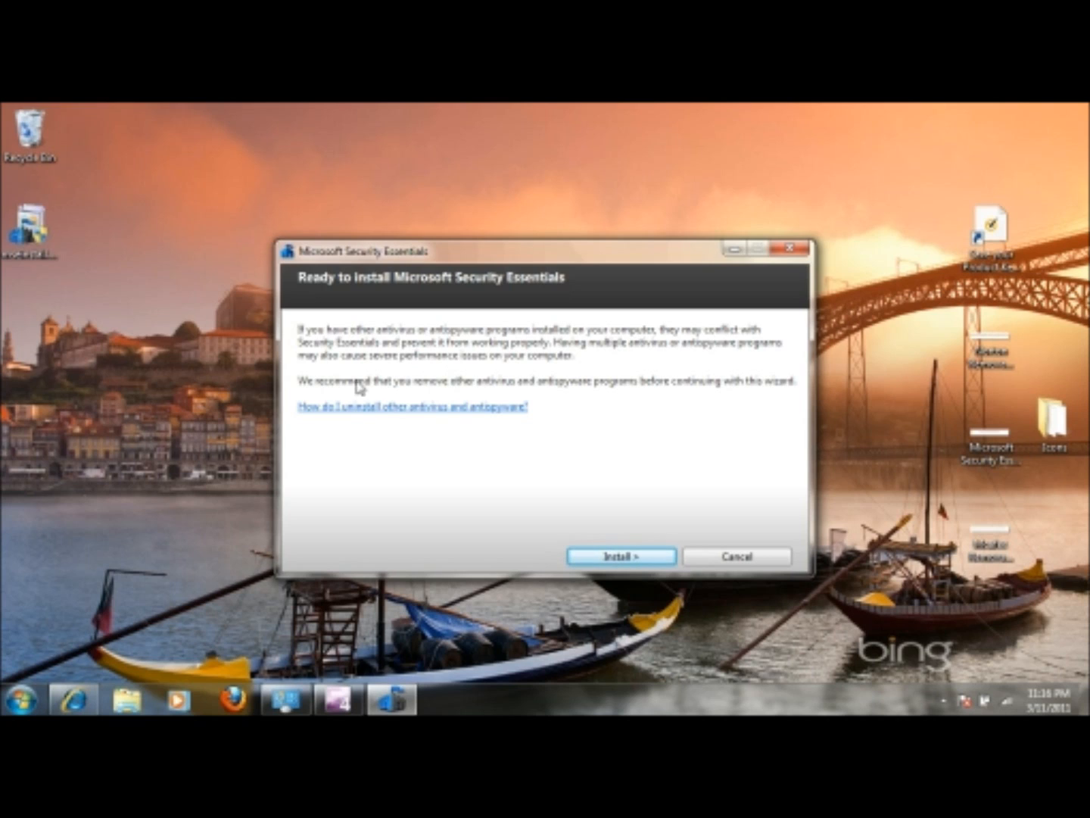
mouse_move(342, 417)
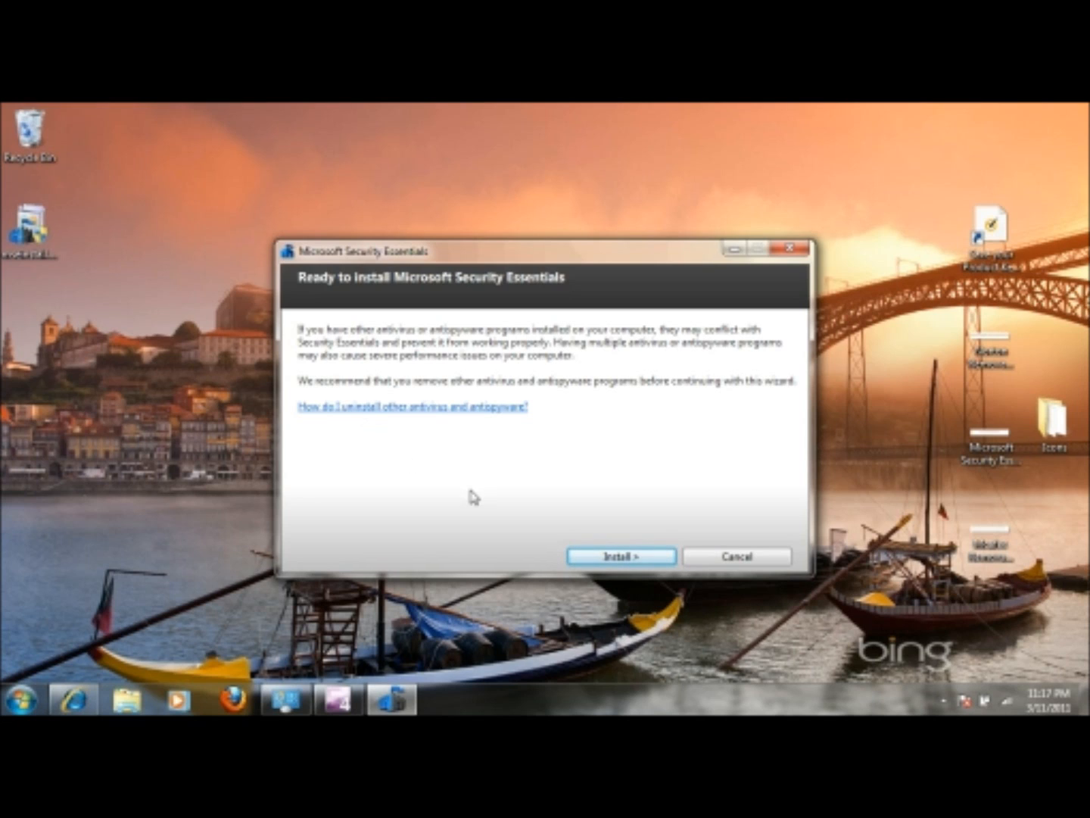
Step: Install Security Essentials and finish setup with the definitions update starting
click(620, 555)
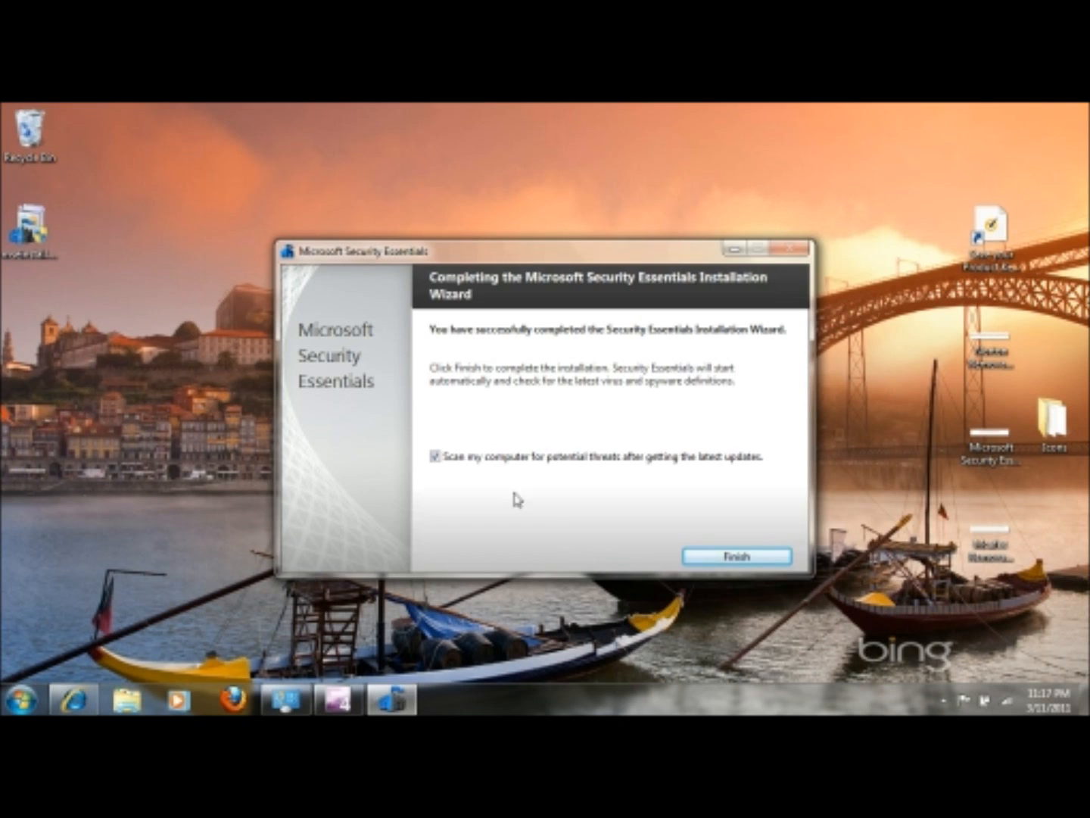
mouse_move(565, 501)
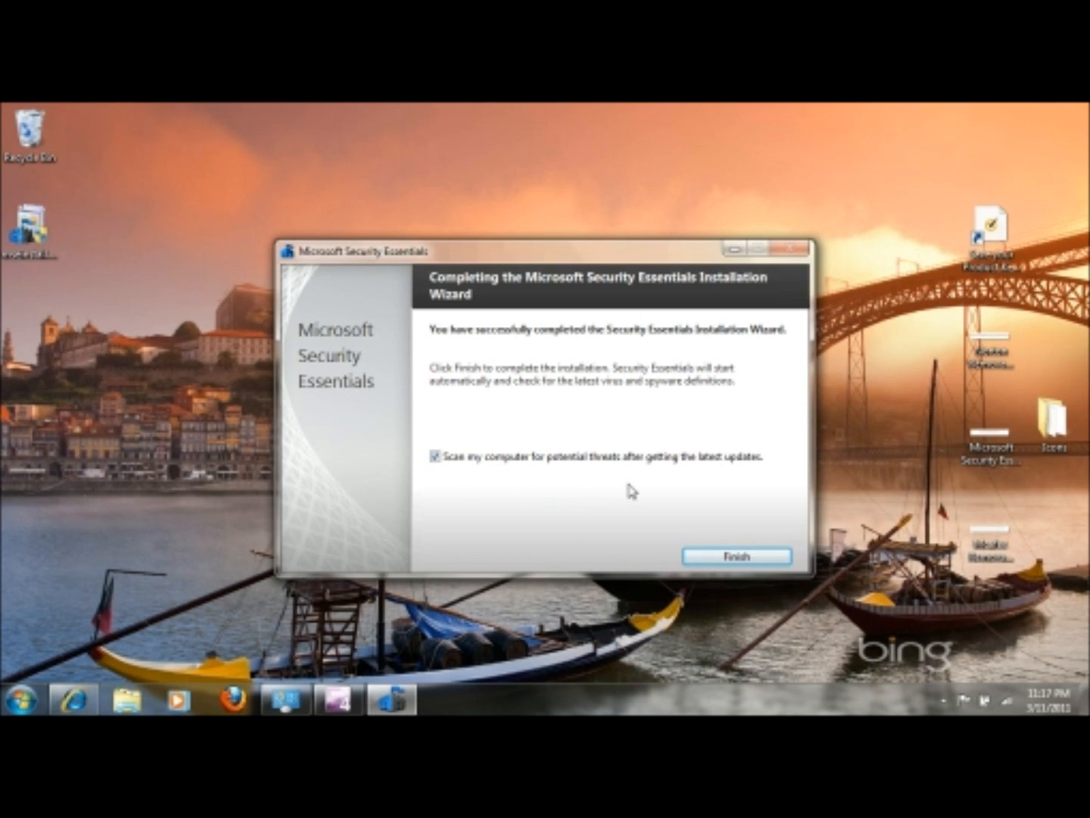
click(733, 555)
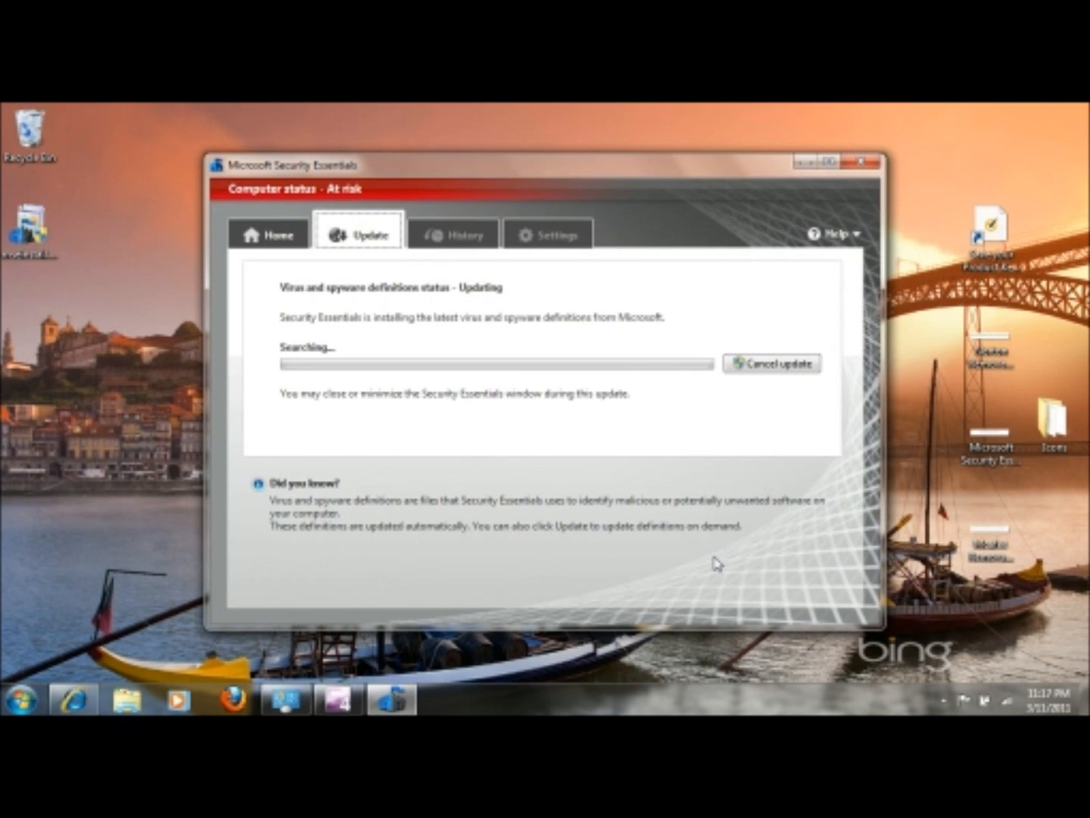